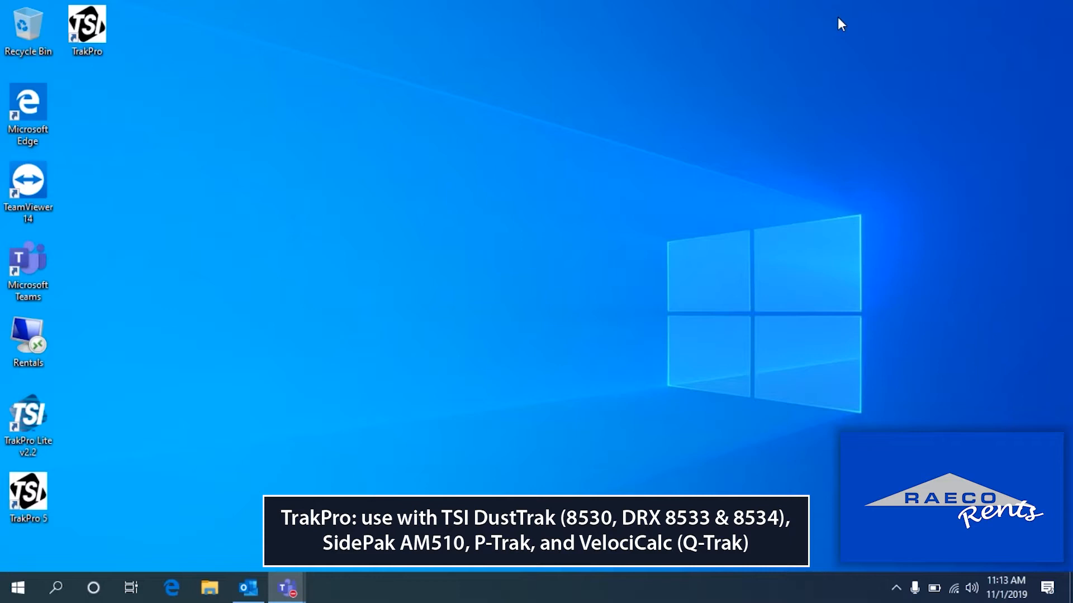
{"action": "mouse_move", "coordinate": [112, 370]}
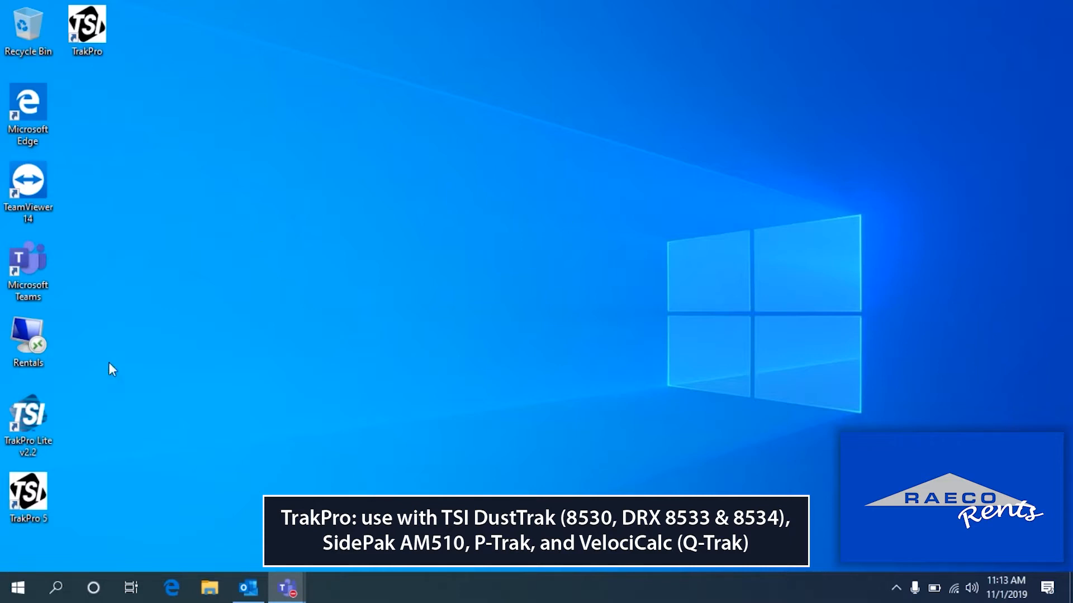
Step: Launch TrakPro from the desktop icon
{"action": "left_click", "coordinate": [87, 26]}
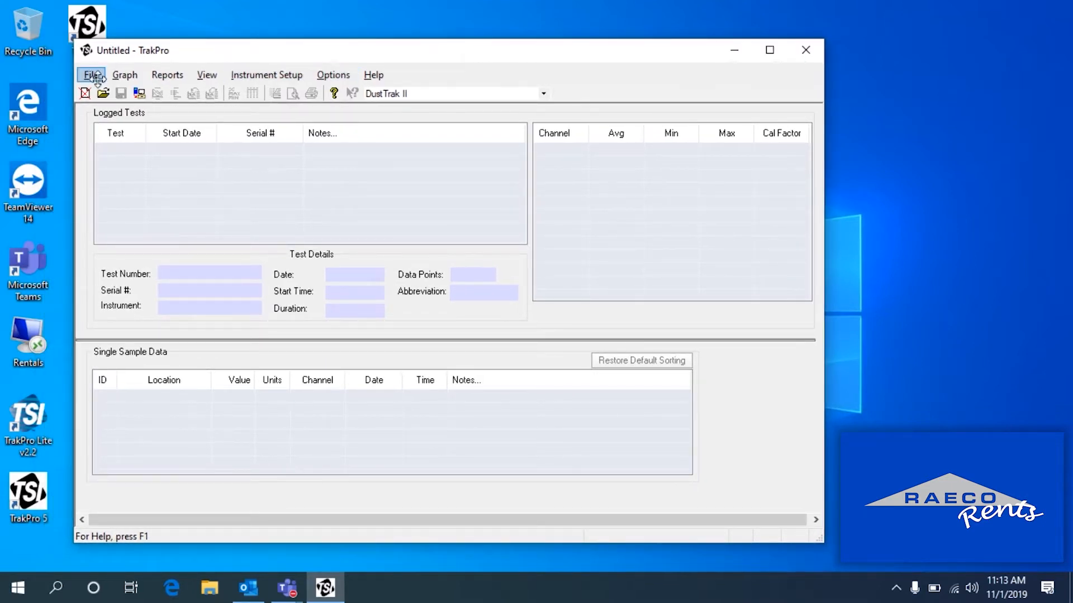
Step: Receive the single logged DustTrak II test from the connected instrument
{"action": "left_click", "coordinate": [90, 75]}
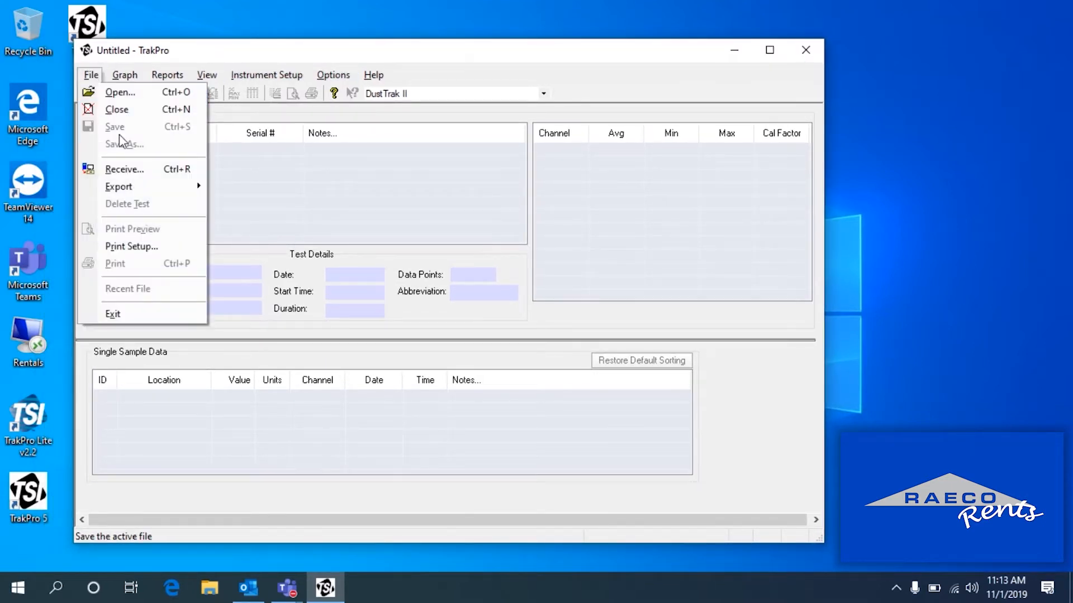
{"action": "left_click", "coordinate": [90, 75]}
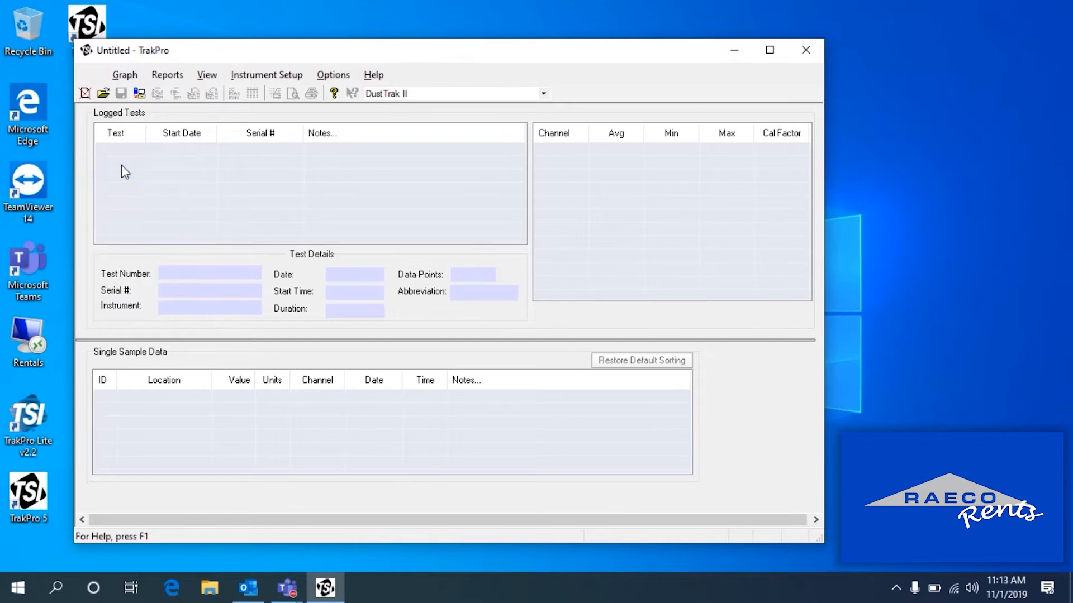
{"action": "left_click", "coordinate": [310, 93]}
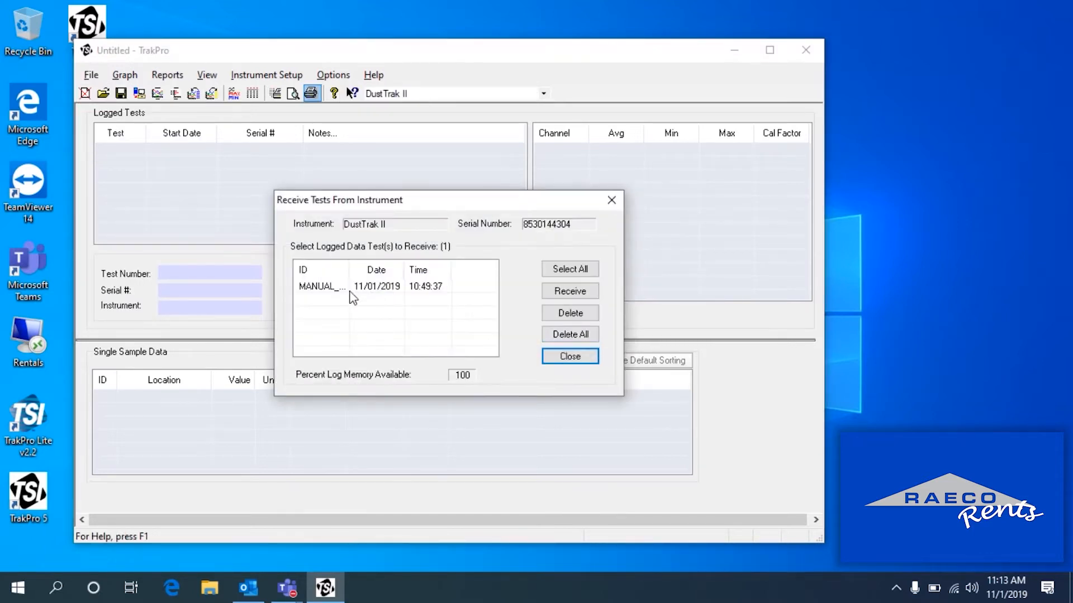
{"action": "left_click", "coordinate": [373, 286]}
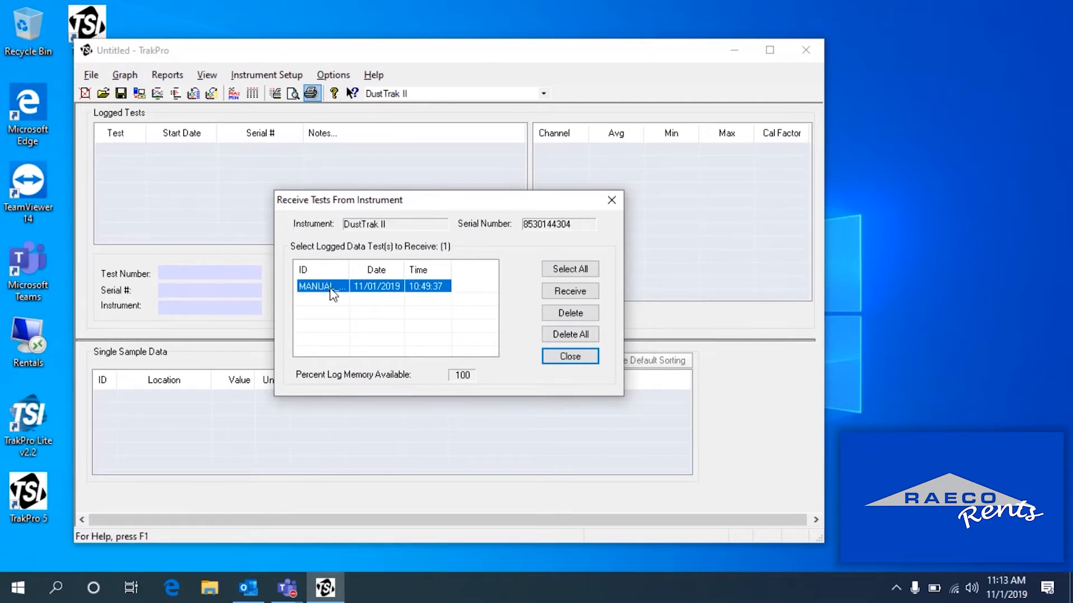
{"action": "mouse_move", "coordinate": [444, 307]}
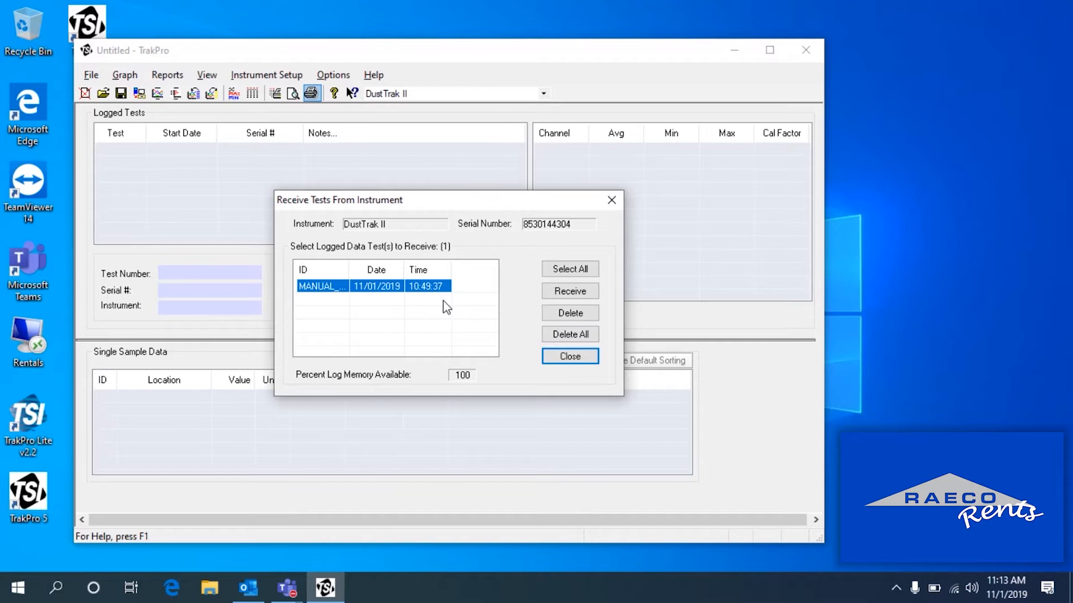
{"action": "mouse_move", "coordinate": [450, 308]}
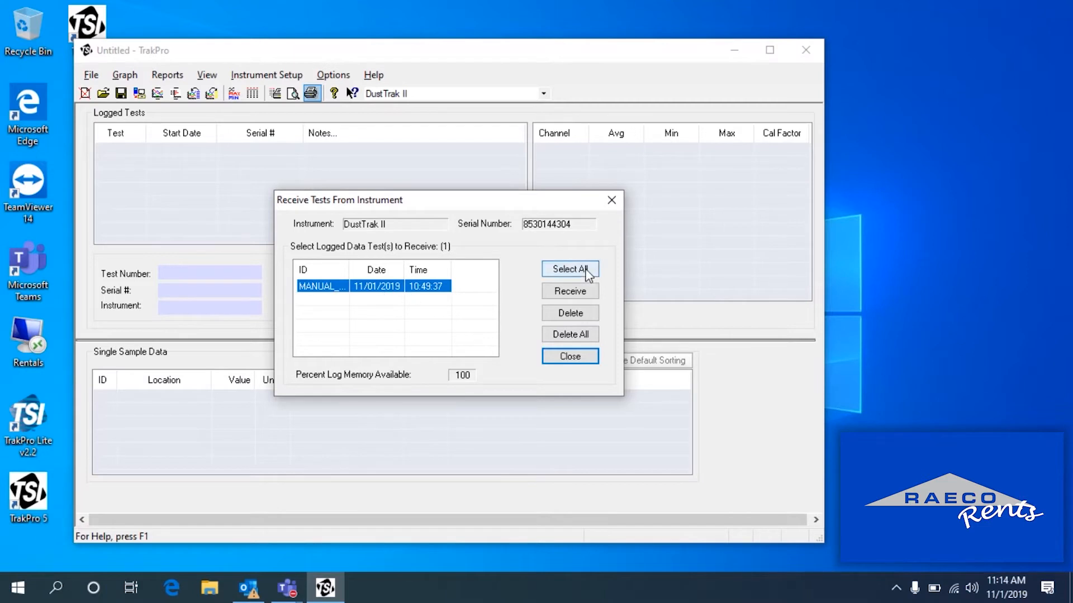
{"action": "mouse_move", "coordinate": [409, 296]}
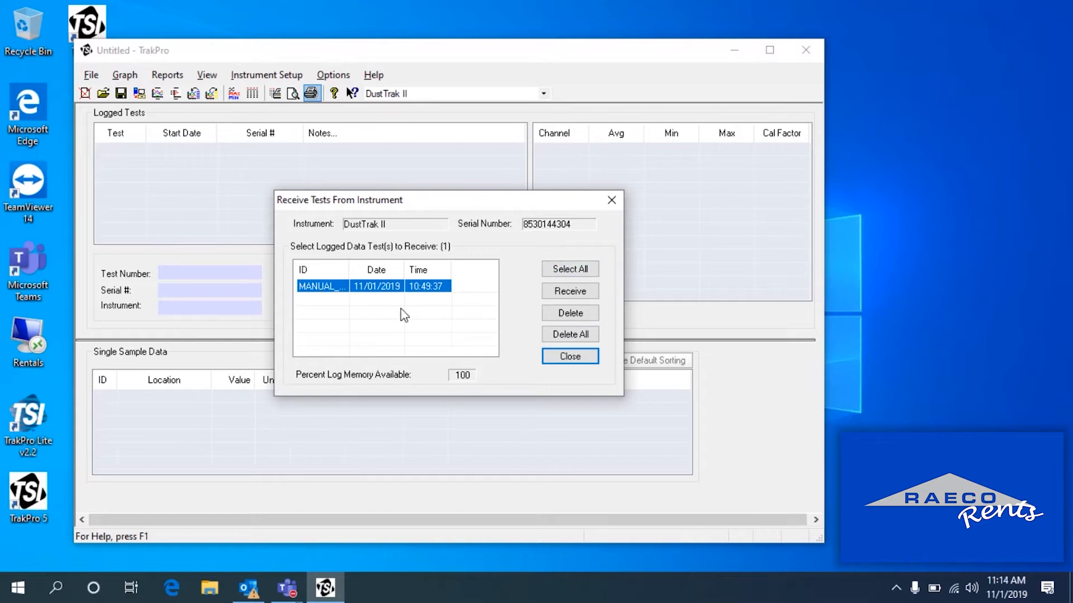
{"action": "mouse_move", "coordinate": [377, 319]}
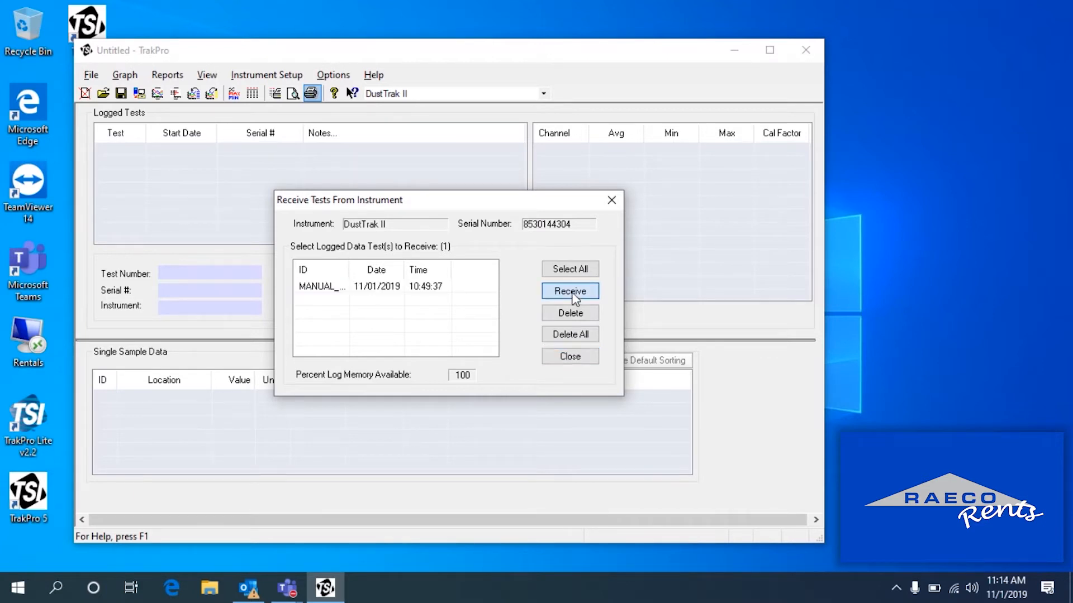
{"action": "left_click", "coordinate": [569, 291]}
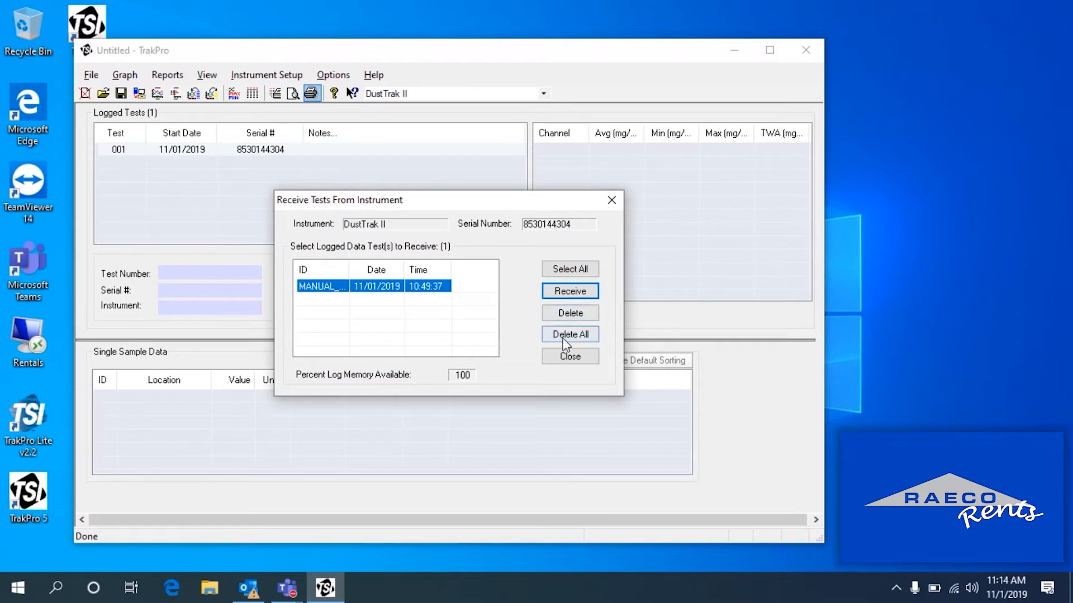
Step: Close the Receive Tests window and show test 001's details and aerosol statistics
{"action": "left_click", "coordinate": [568, 357]}
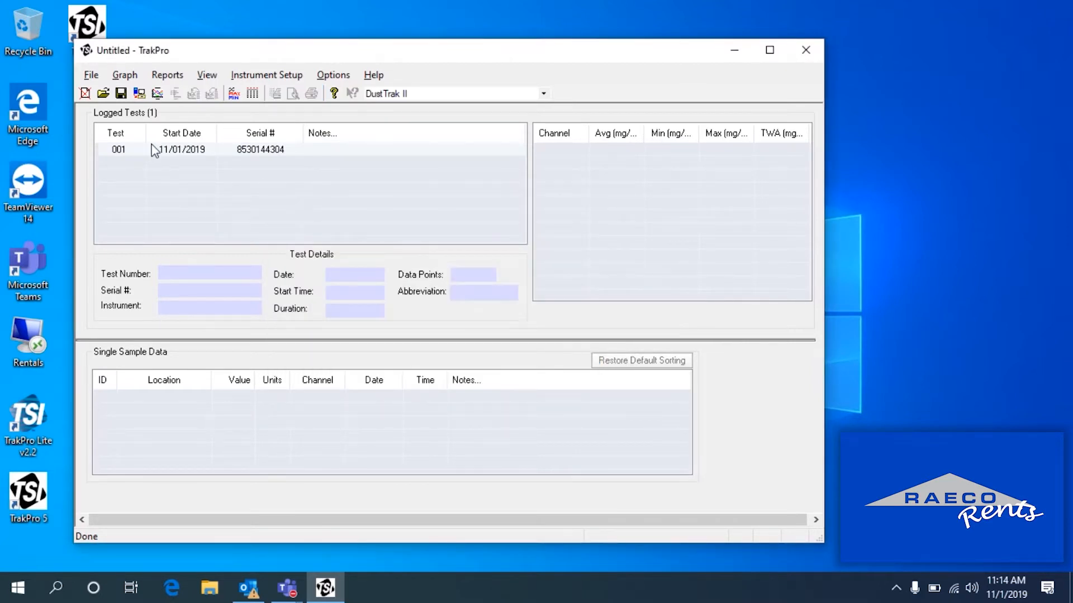
{"action": "left_click", "coordinate": [181, 149]}
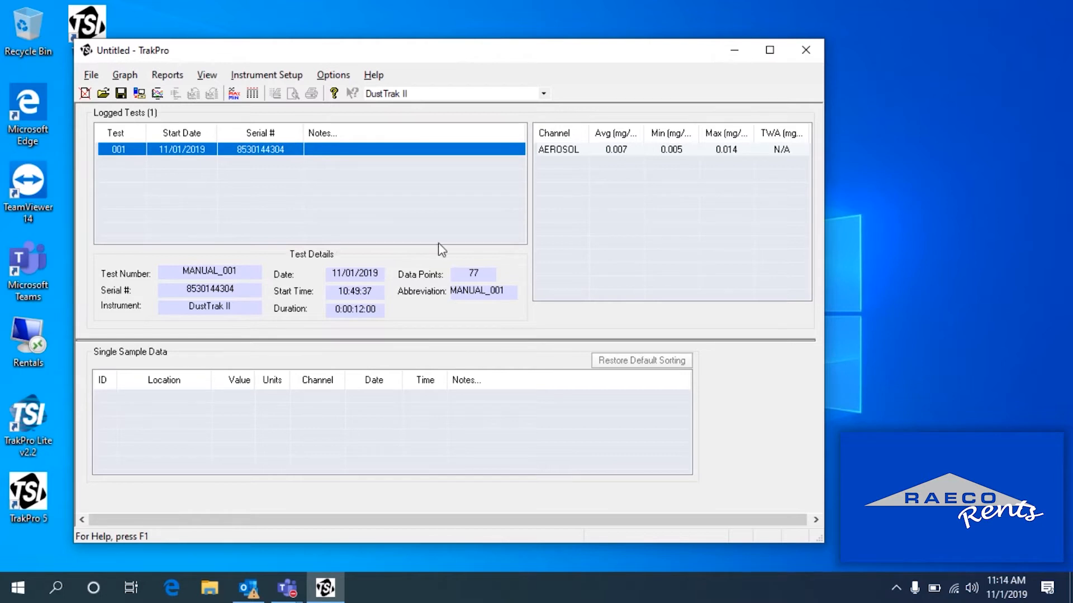
{"action": "mouse_move", "coordinate": [647, 302]}
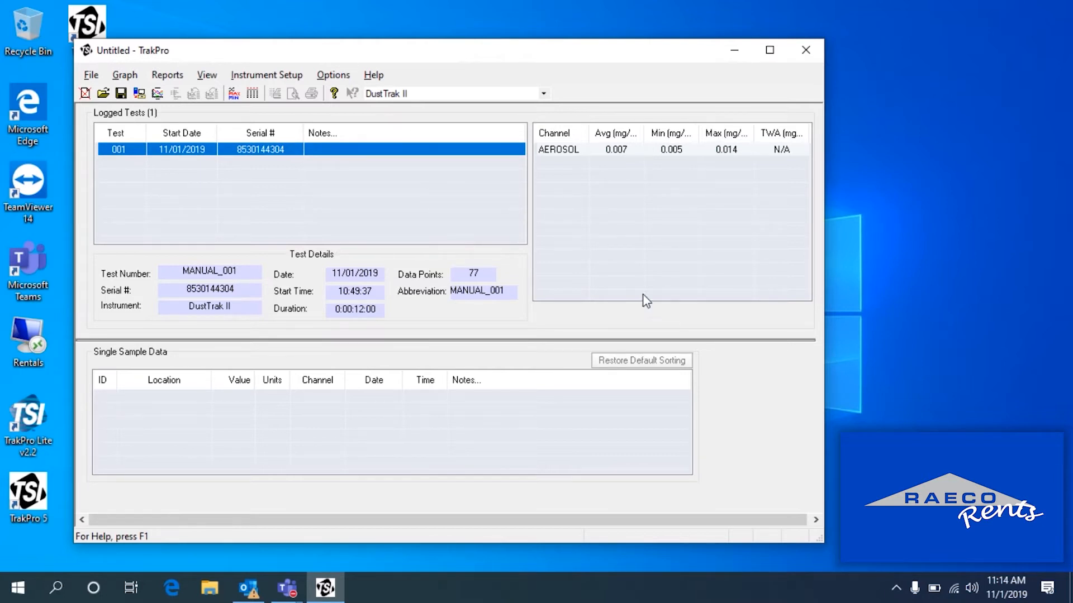
{"action": "mouse_move", "coordinate": [170, 129]}
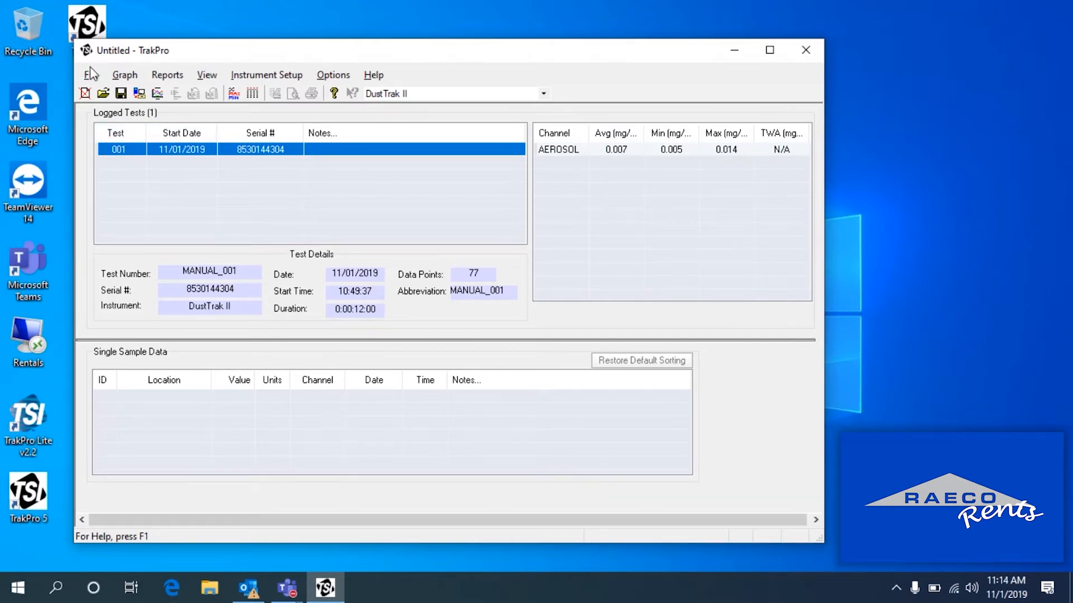
{"action": "left_click", "coordinate": [91, 75]}
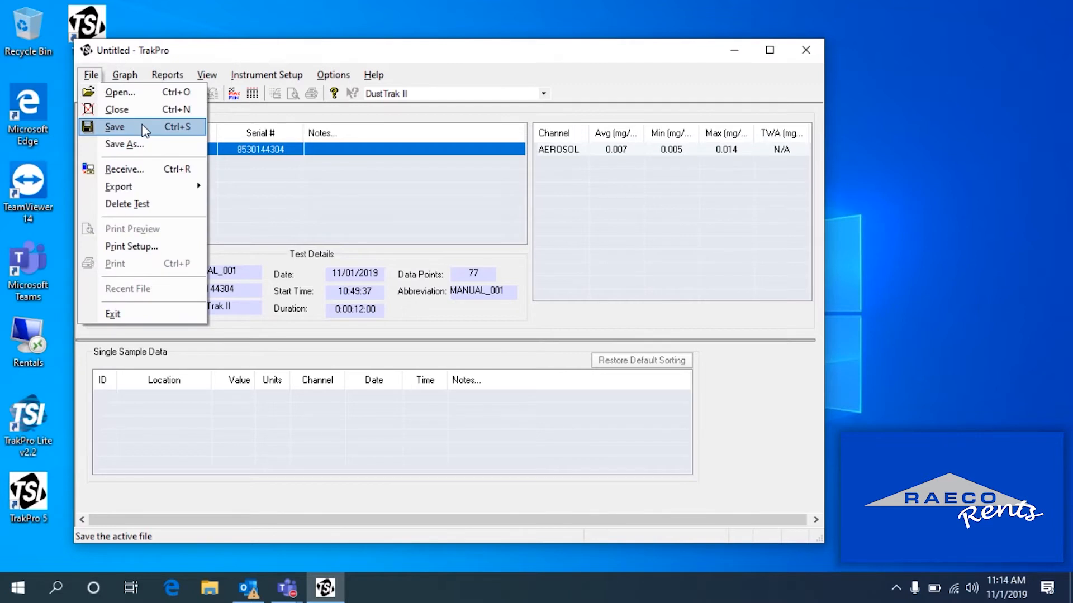
{"action": "left_click", "coordinate": [114, 126]}
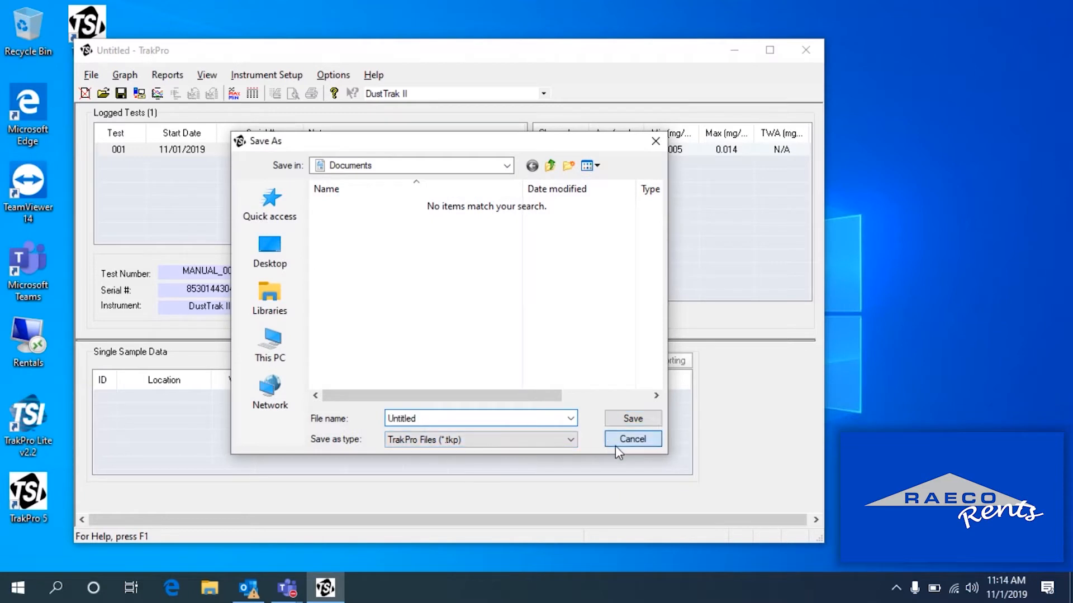
{"action": "left_click", "coordinate": [632, 438]}
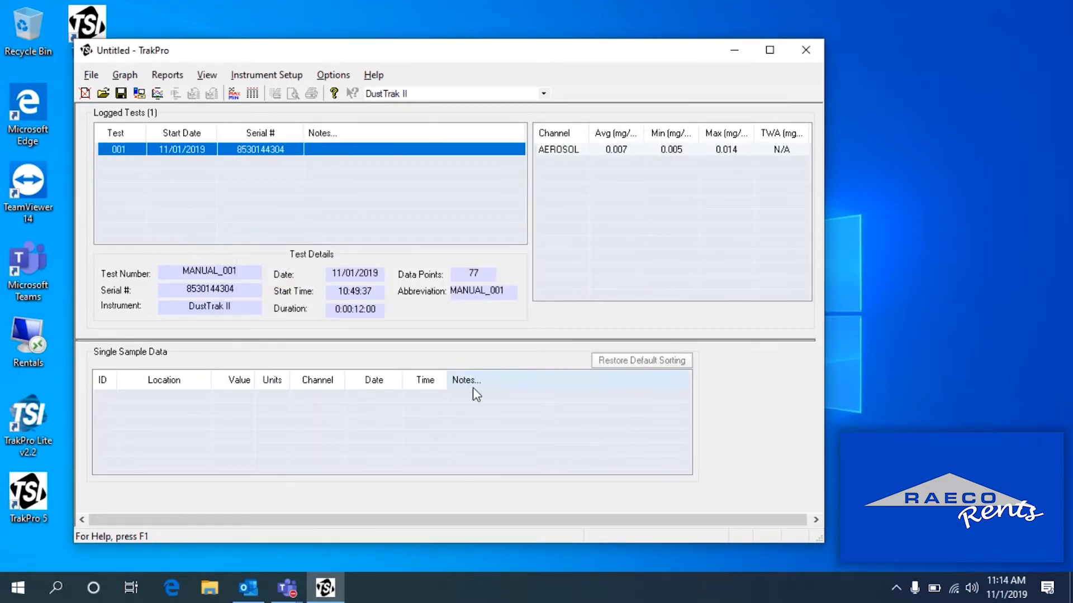
{"action": "mouse_move", "coordinate": [202, 163]}
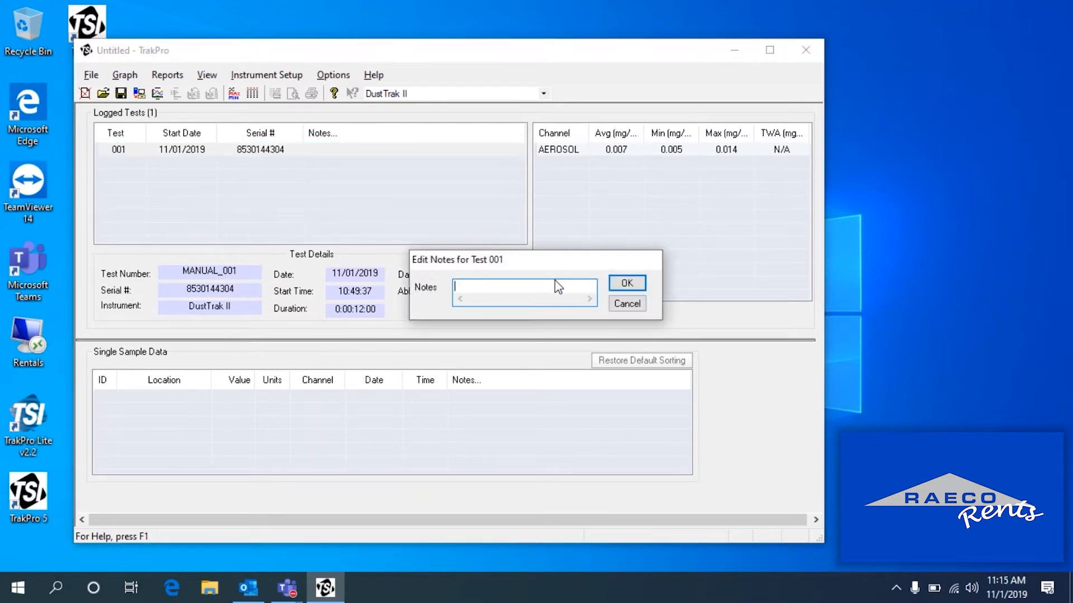
{"action": "mouse_move", "coordinate": [626, 303]}
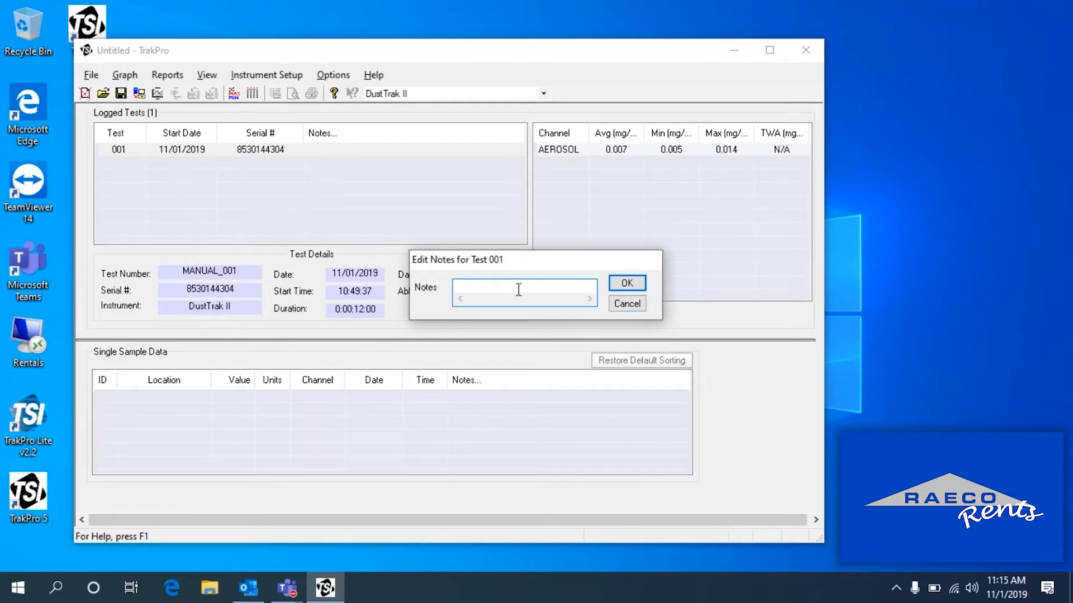
{"action": "left_click", "coordinate": [626, 283]}
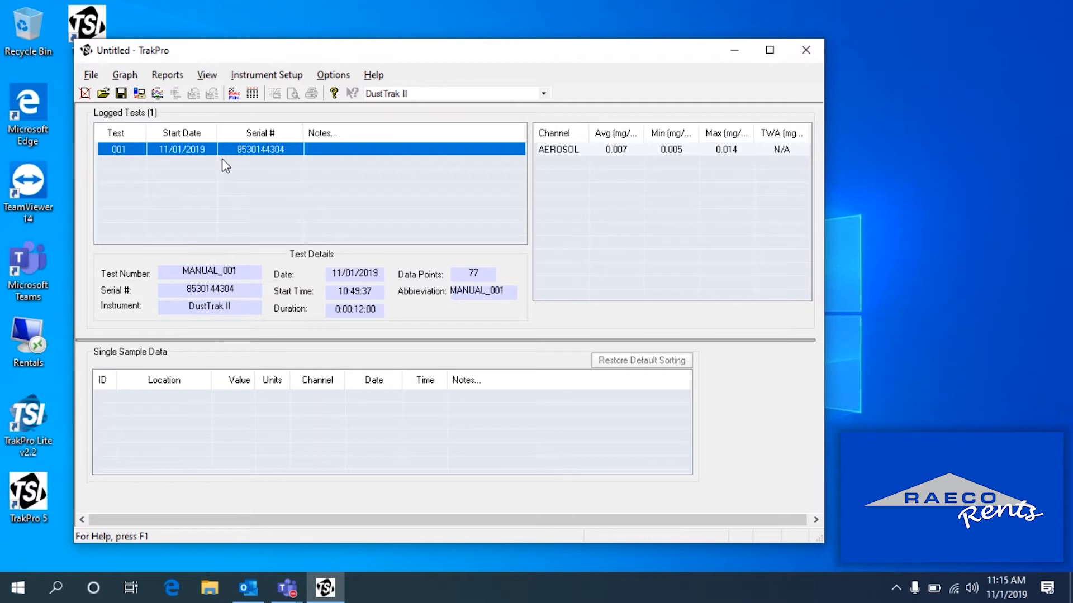
Step: Start Export Test Data, dismiss the 'No tests were selected' warning and choose Test001
{"action": "left_click", "coordinate": [91, 75]}
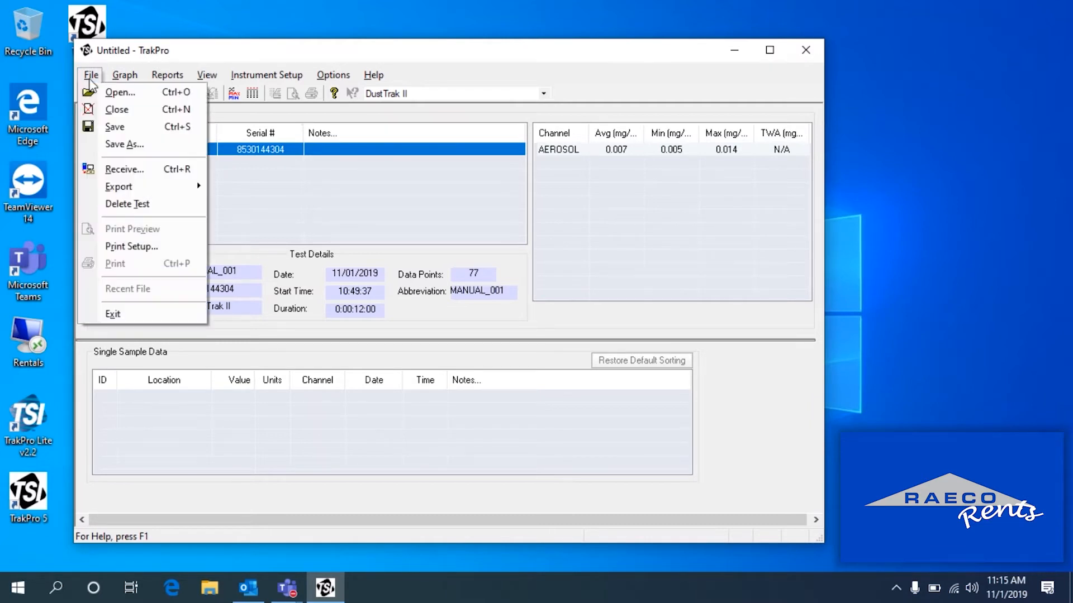
{"action": "mouse_move", "coordinate": [118, 186]}
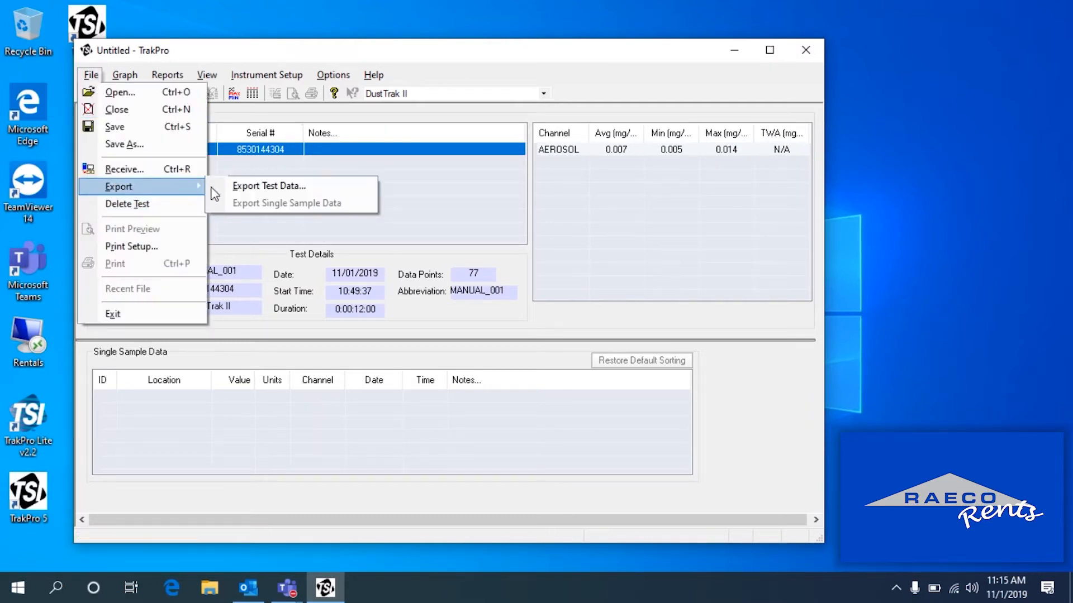
{"action": "left_click", "coordinate": [270, 185]}
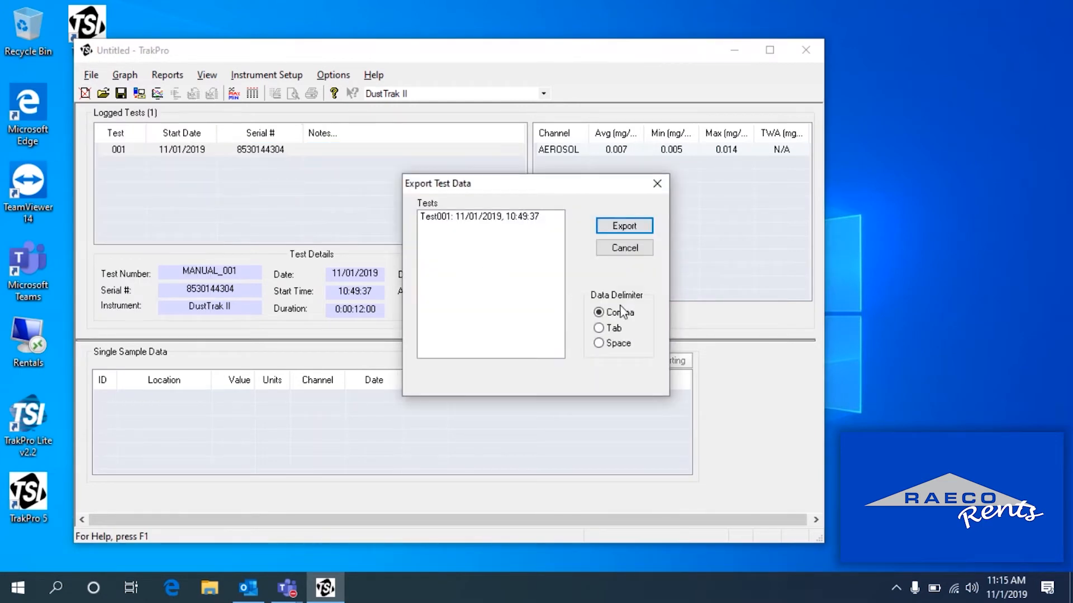
{"action": "mouse_move", "coordinate": [621, 307]}
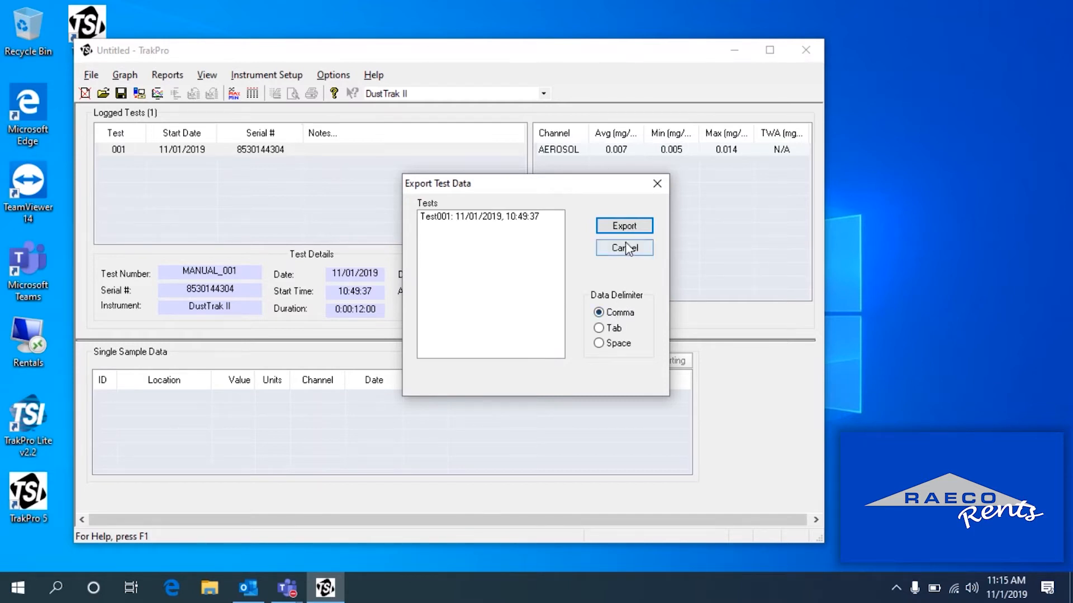
{"action": "left_click", "coordinate": [624, 226]}
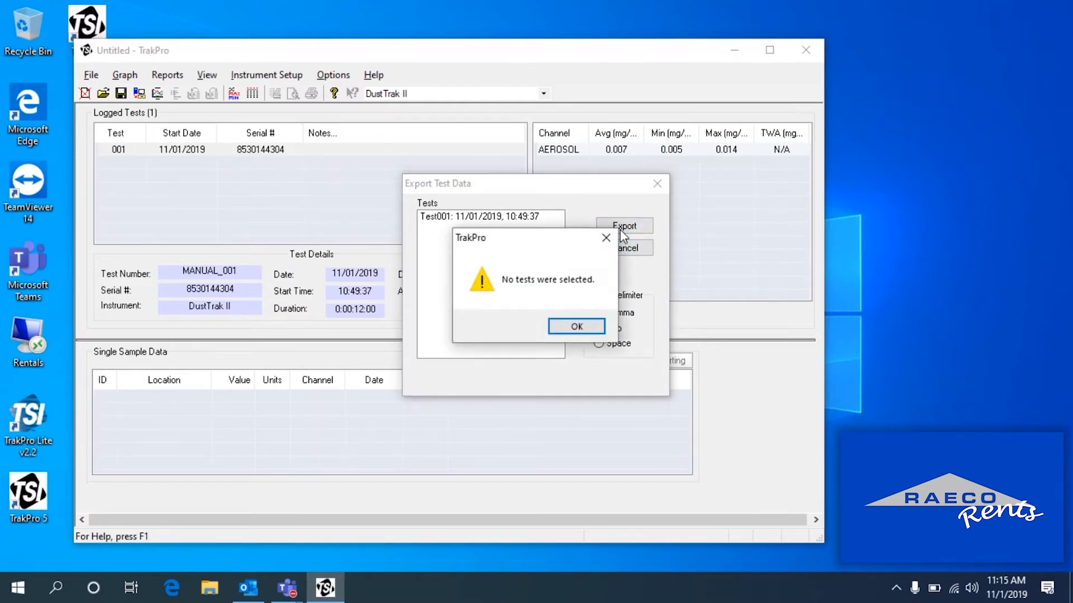
{"action": "left_click", "coordinate": [576, 326]}
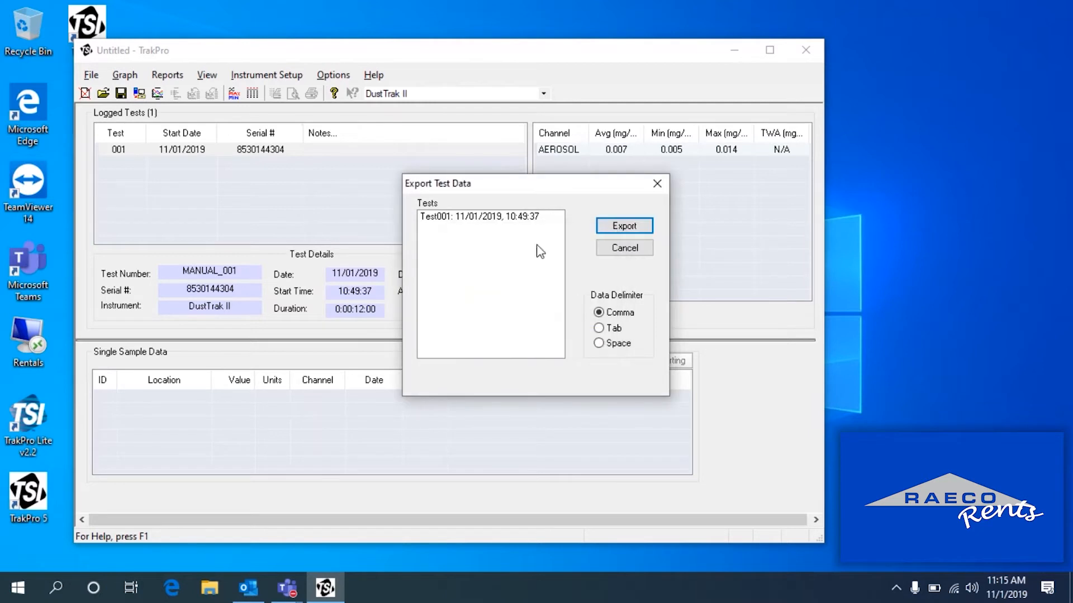
{"action": "left_click", "coordinate": [489, 215]}
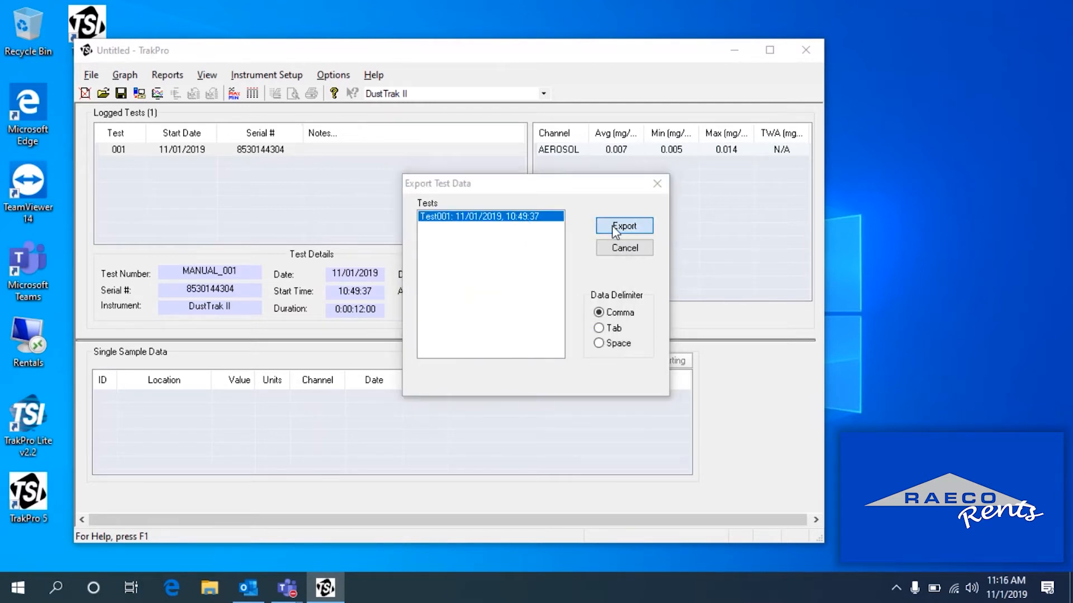
Step: Export Test001 as All Files type named Dusttrak.csv on the desktop
{"action": "left_click", "coordinate": [623, 226]}
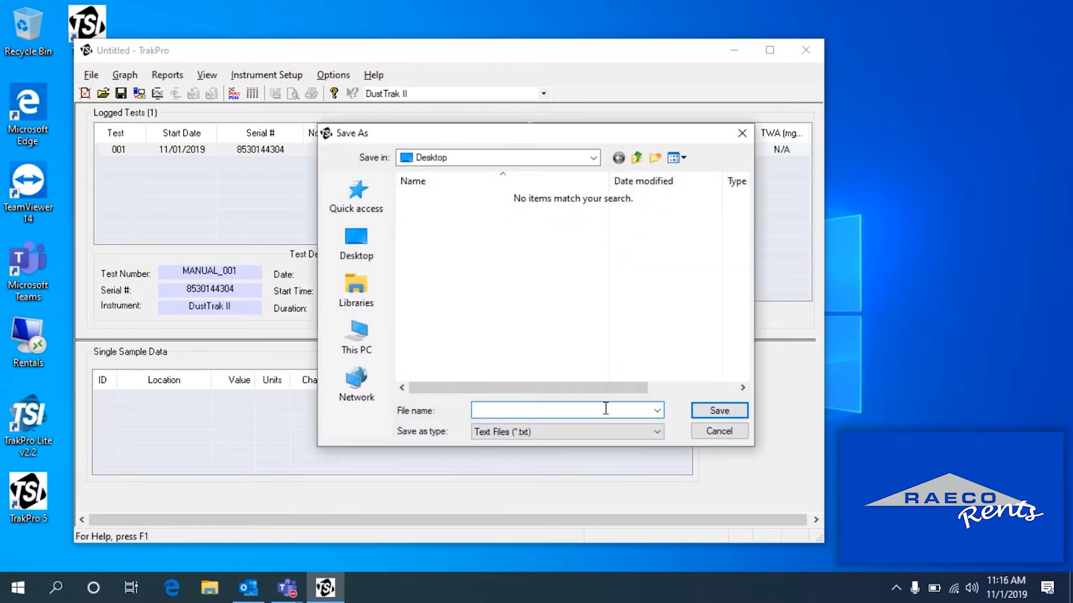
{"action": "left_click", "coordinate": [654, 431]}
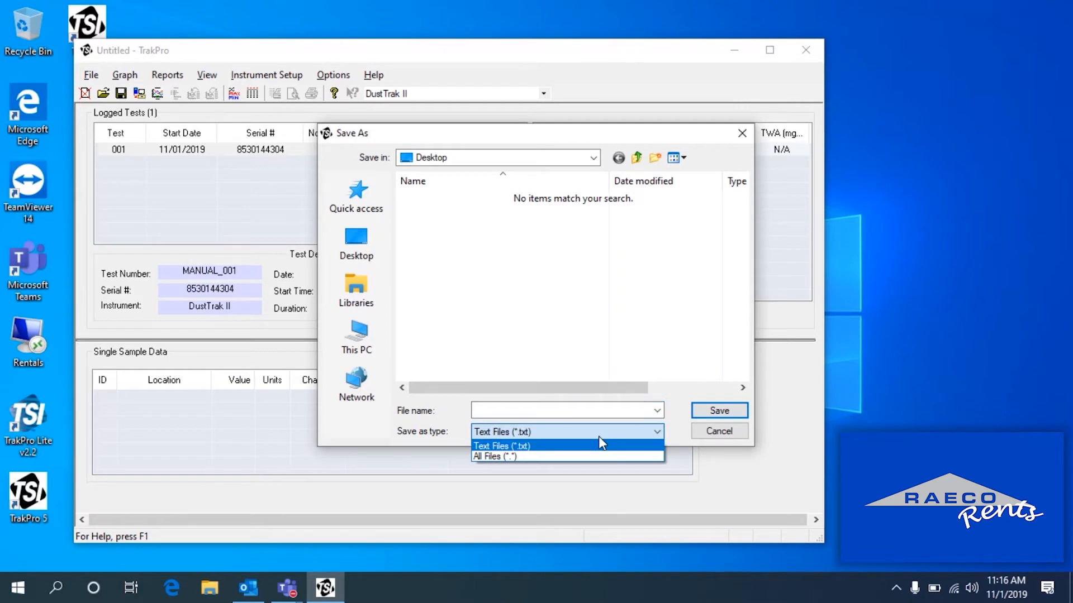
{"action": "mouse_move", "coordinate": [592, 457]}
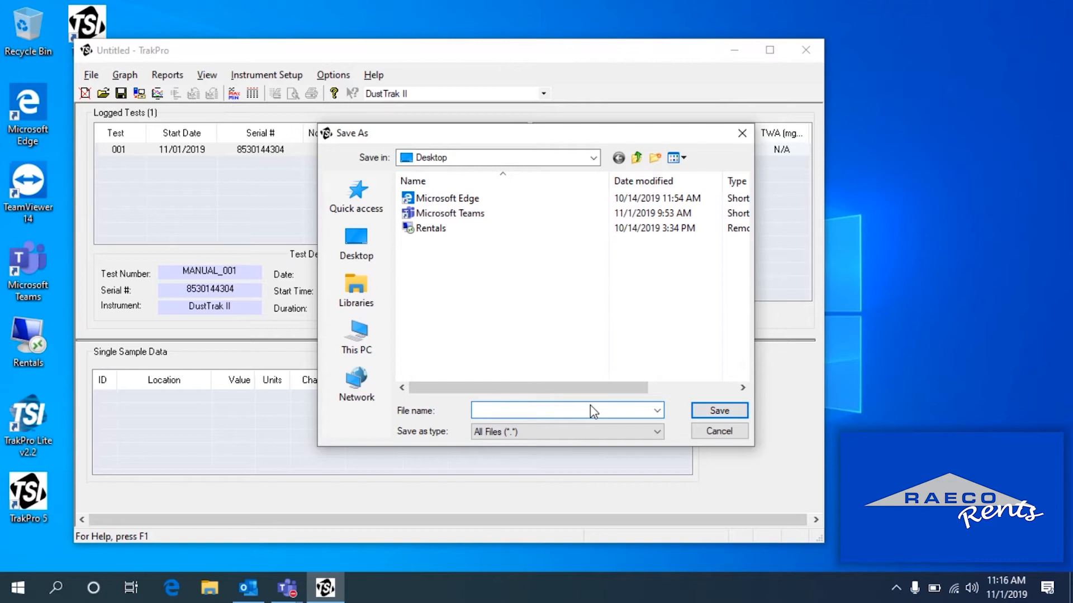
{"action": "left_click", "coordinate": [540, 410]}
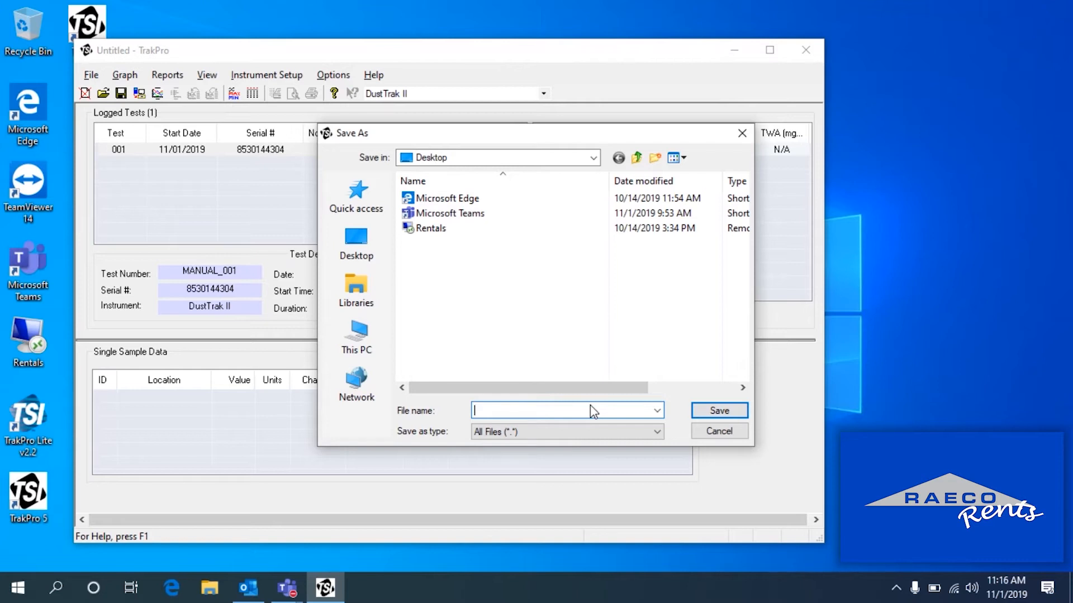
{"action": "type", "text": "Dusttrak"}
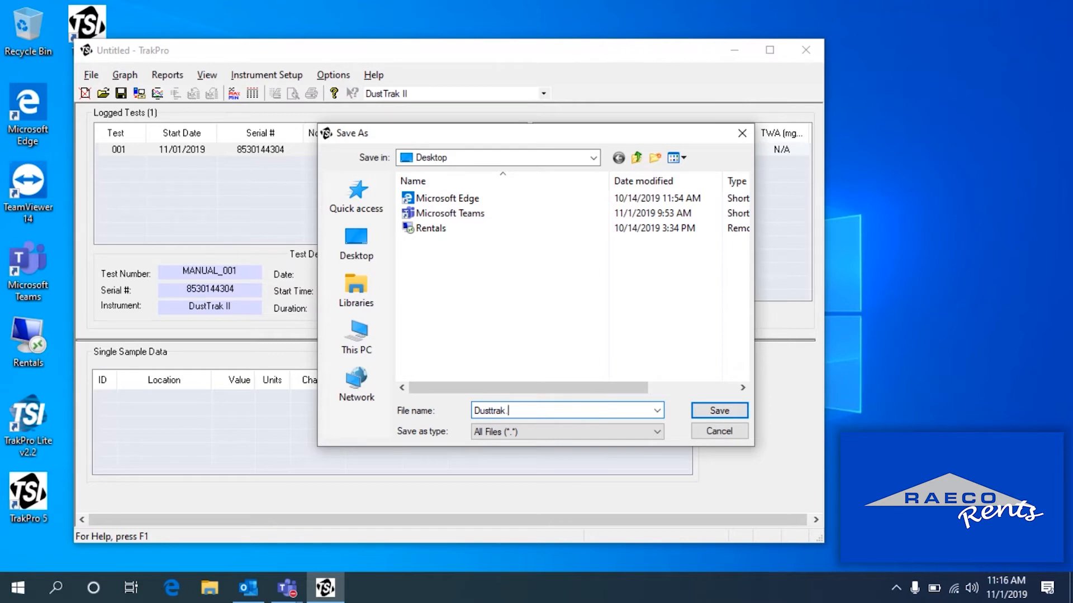
{"action": "type", "text": ".csv"}
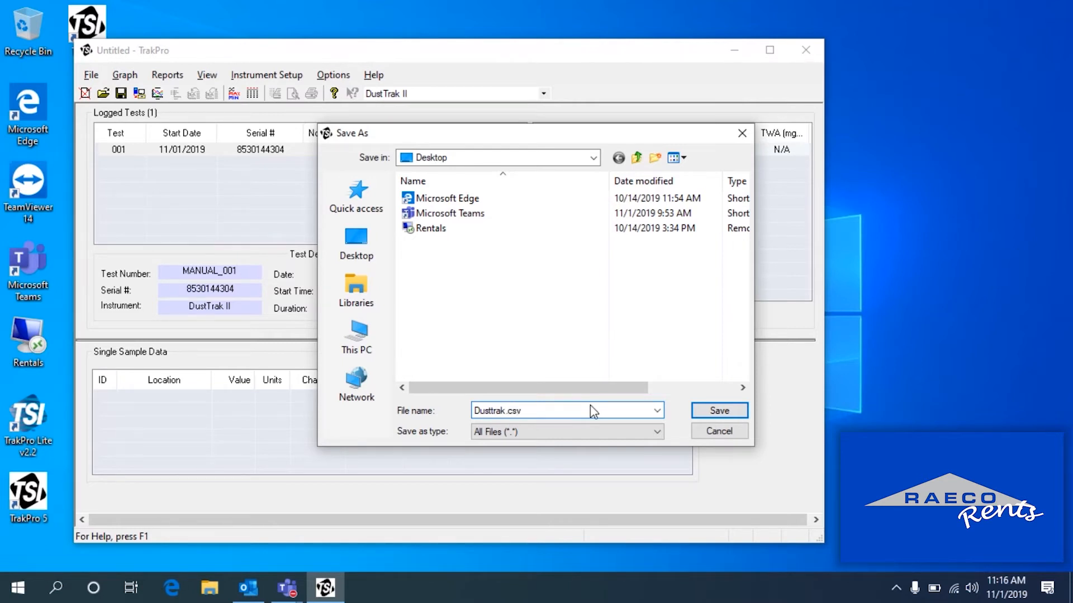
{"action": "left_click", "coordinate": [718, 410]}
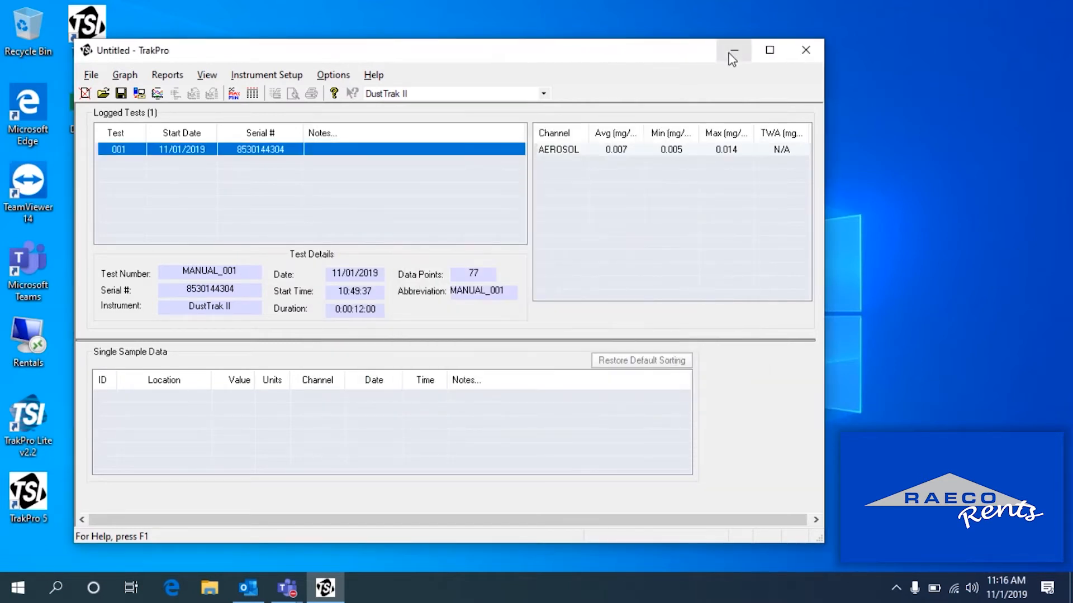
Step: Open Dusttrak.csv in Excel, autofit column B, review the 77 readings and close without saving
{"action": "left_click", "coordinate": [733, 51]}
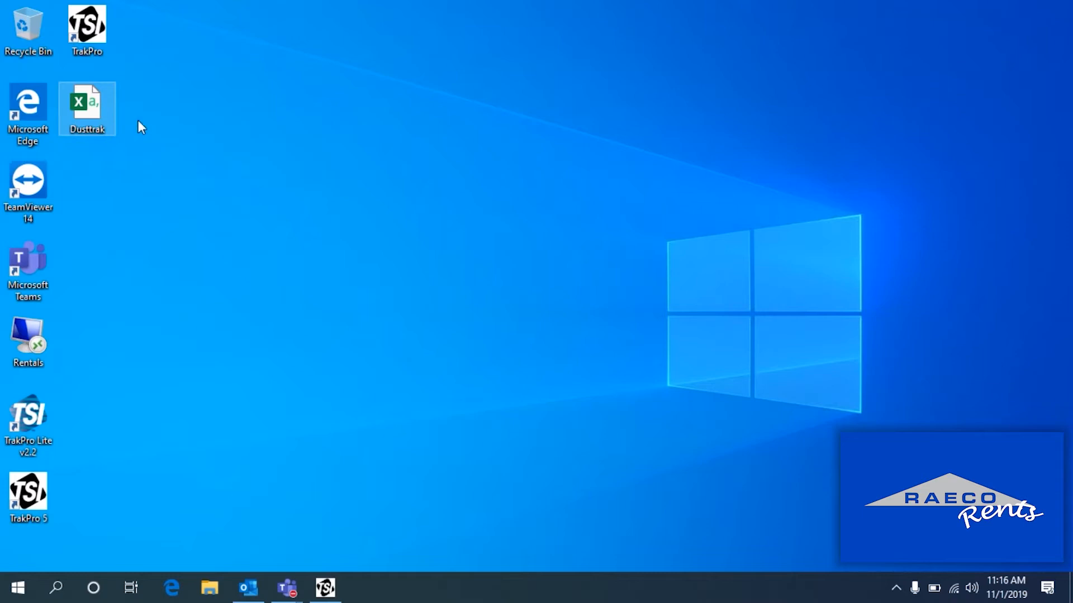
{"action": "double_click", "coordinate": [88, 108]}
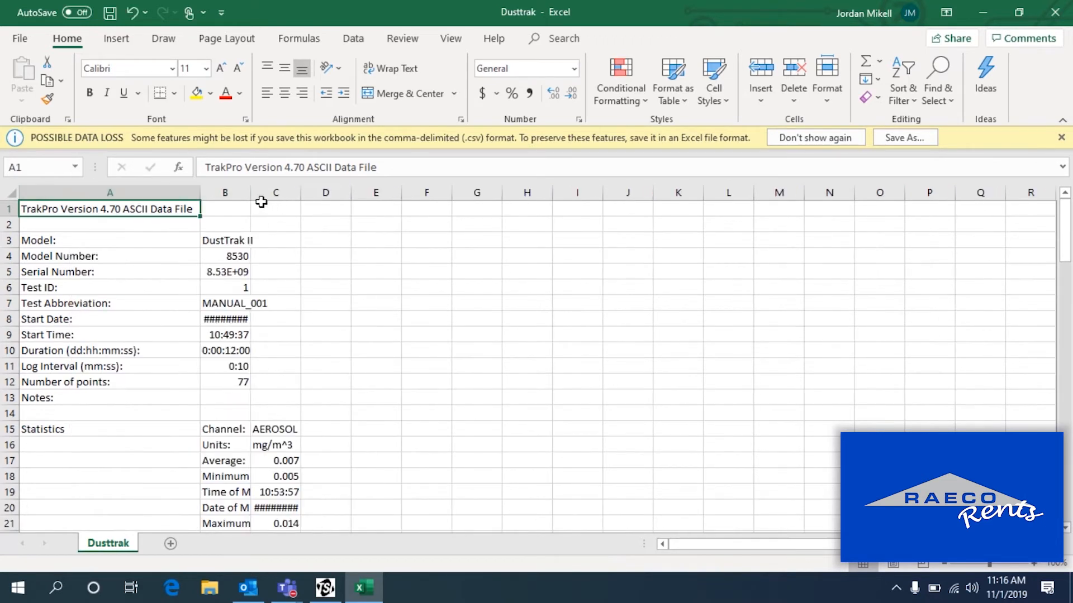
{"action": "double_click", "coordinate": [249, 193]}
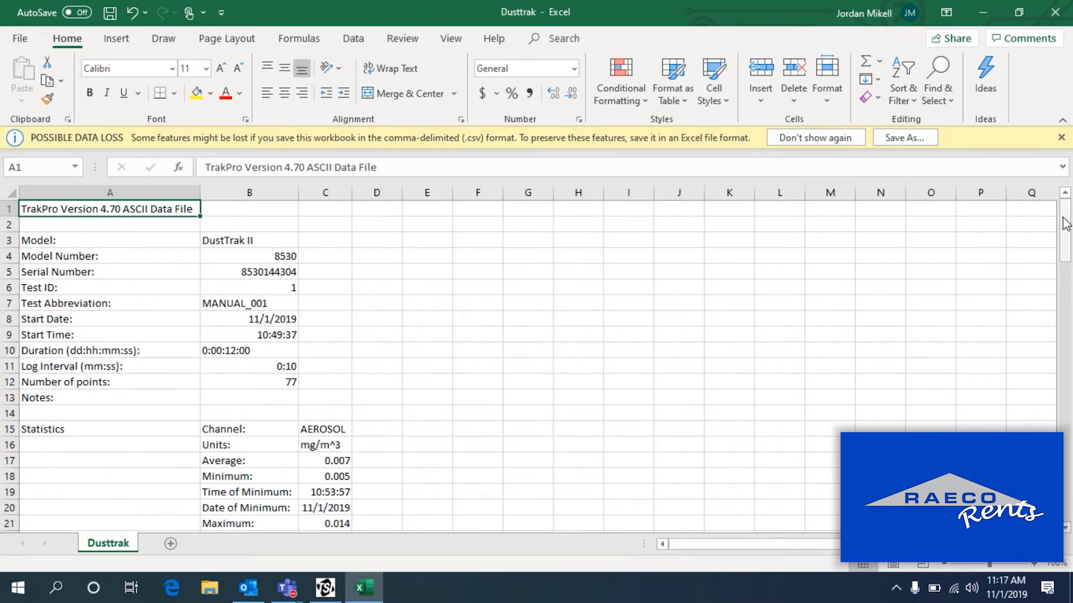
{"action": "scroll", "scroll_direction": "down", "scroll_amount": 3}
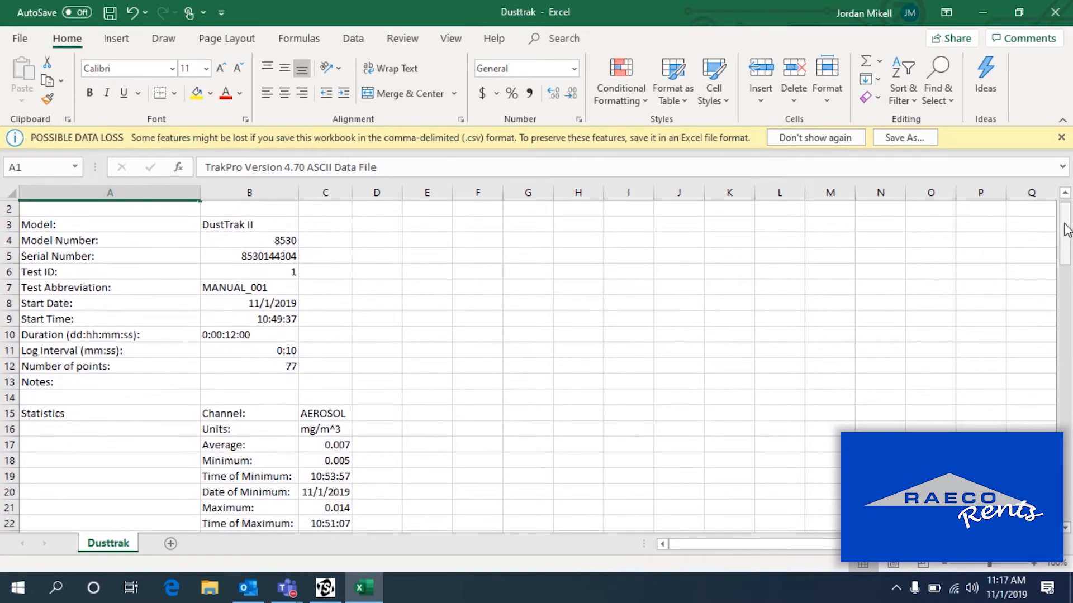
{"action": "scroll", "scroll_direction": "down", "scroll_amount": 3}
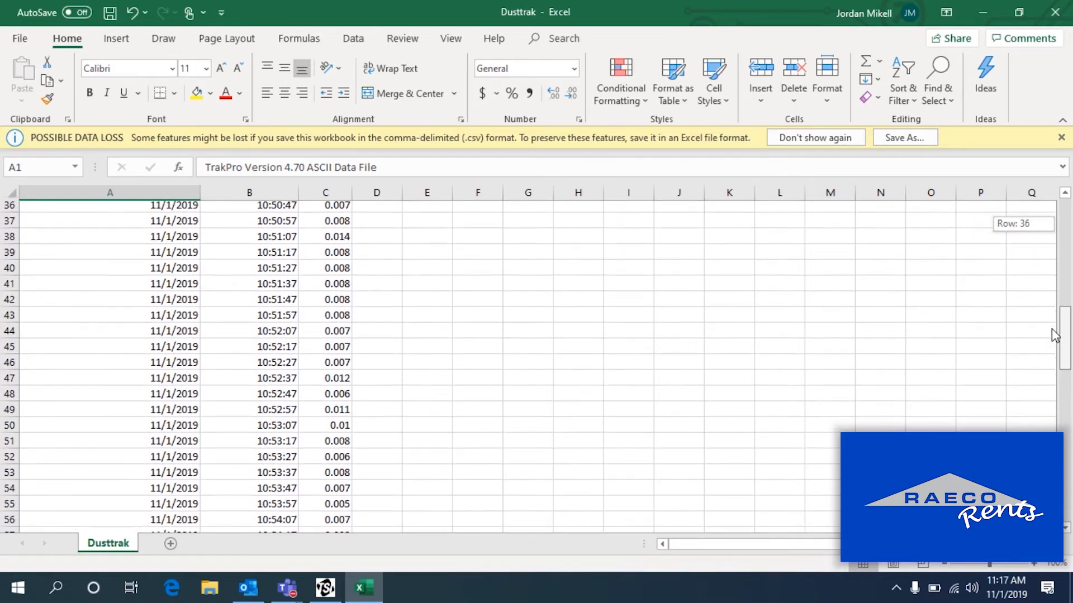
{"action": "scroll", "scroll_direction": "down", "scroll_amount": 3}
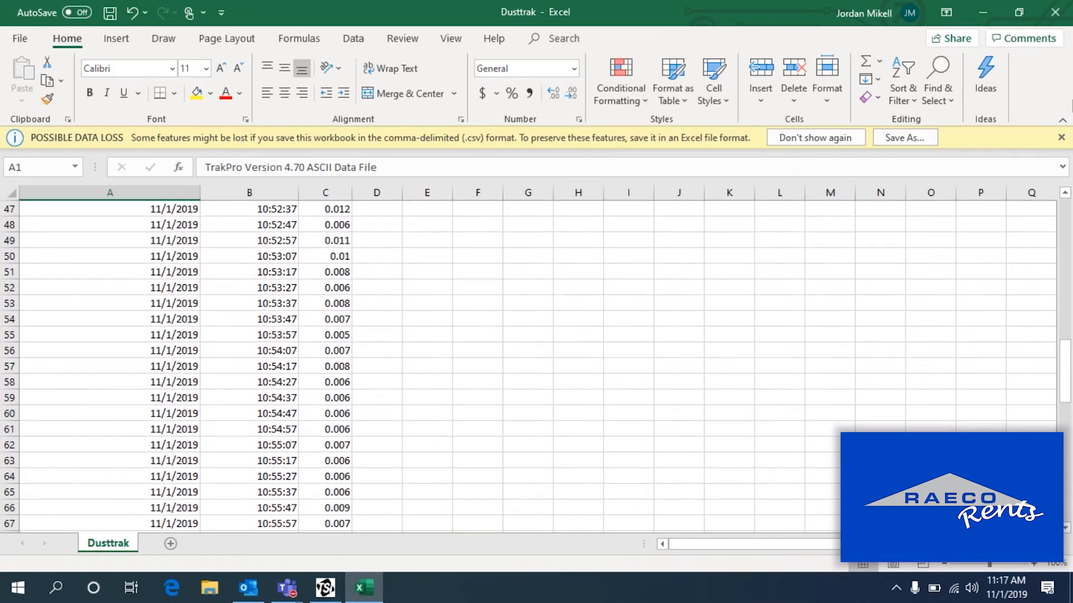
{"action": "left_click", "coordinate": [1056, 12]}
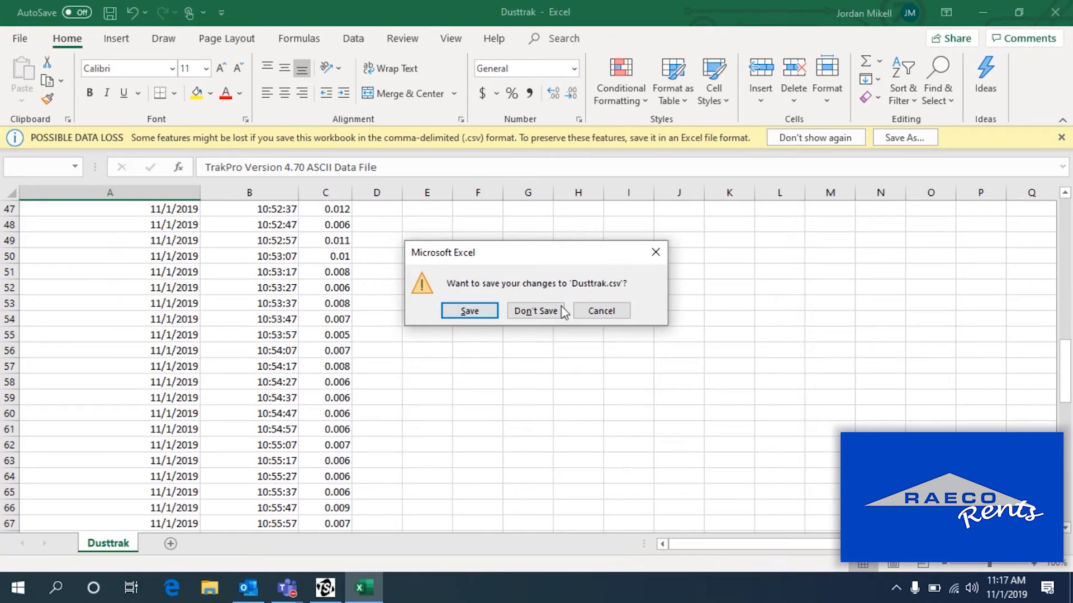
{"action": "left_click", "coordinate": [535, 310]}
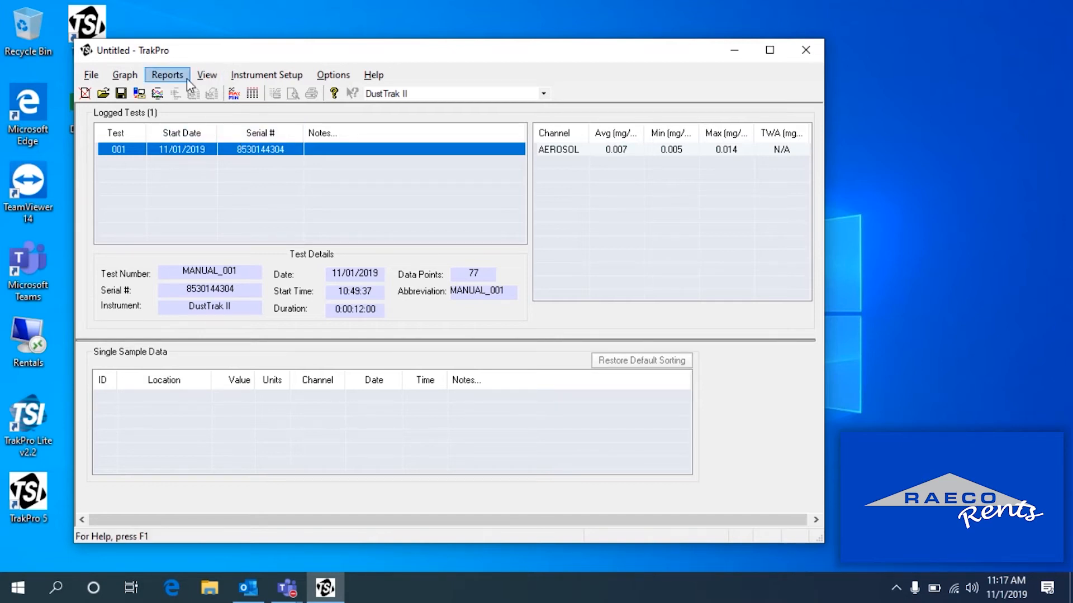
Step: Display the Test 001 report with instrument details, data properties and logged readings
{"action": "left_click", "coordinate": [166, 75]}
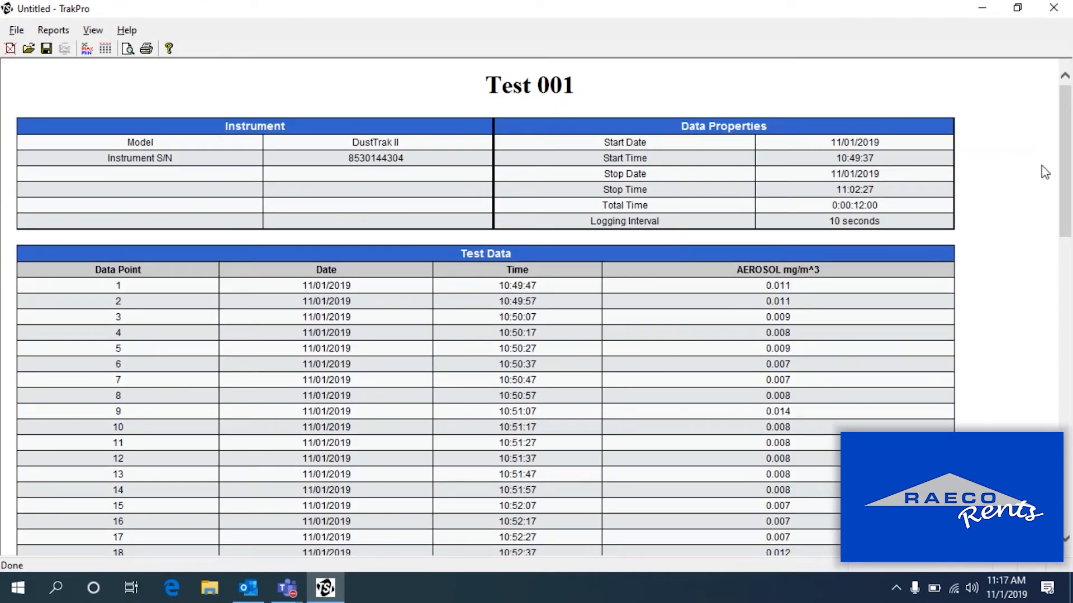
{"action": "scroll", "scroll_direction": "down", "scroll_amount": 3}
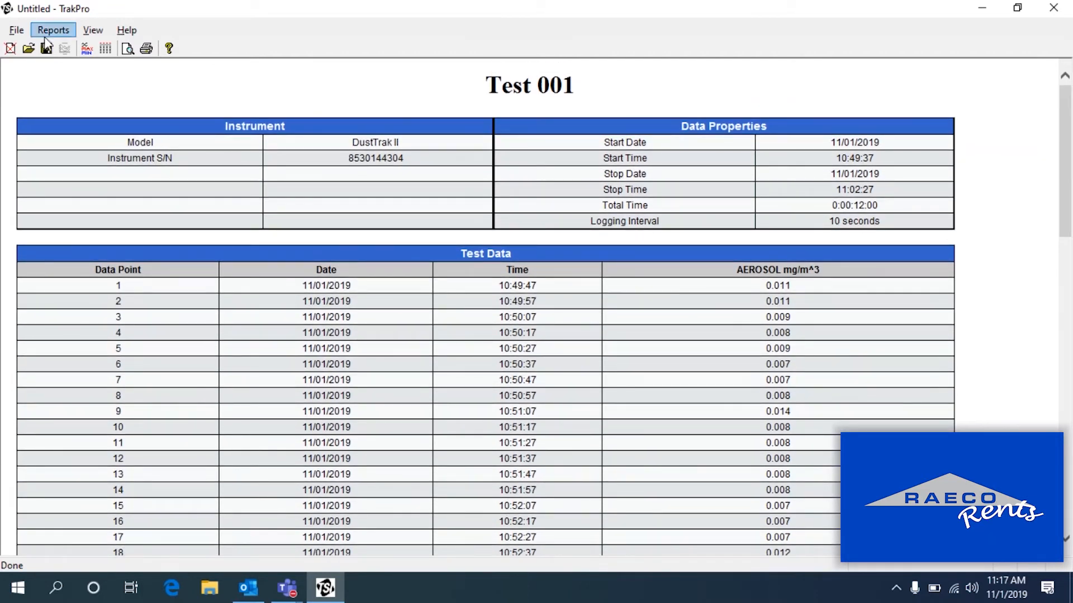
Step: Print the Test 001 report to a PDF named dusttrak on the desktop, then close the viewer
{"action": "left_click", "coordinate": [145, 48]}
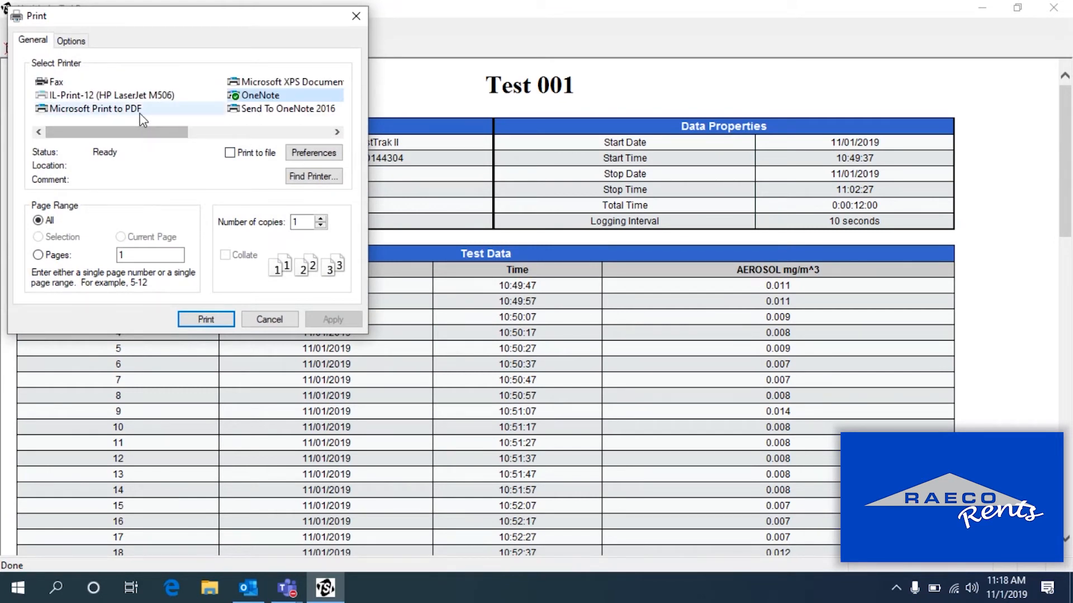
{"action": "left_click", "coordinate": [94, 108]}
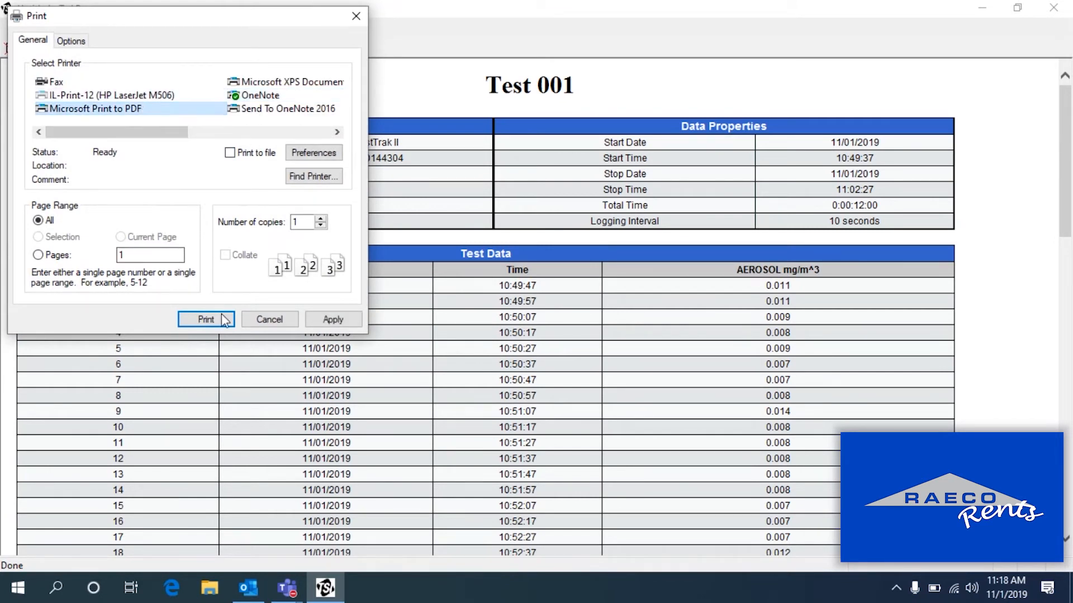
{"action": "left_click", "coordinate": [205, 320]}
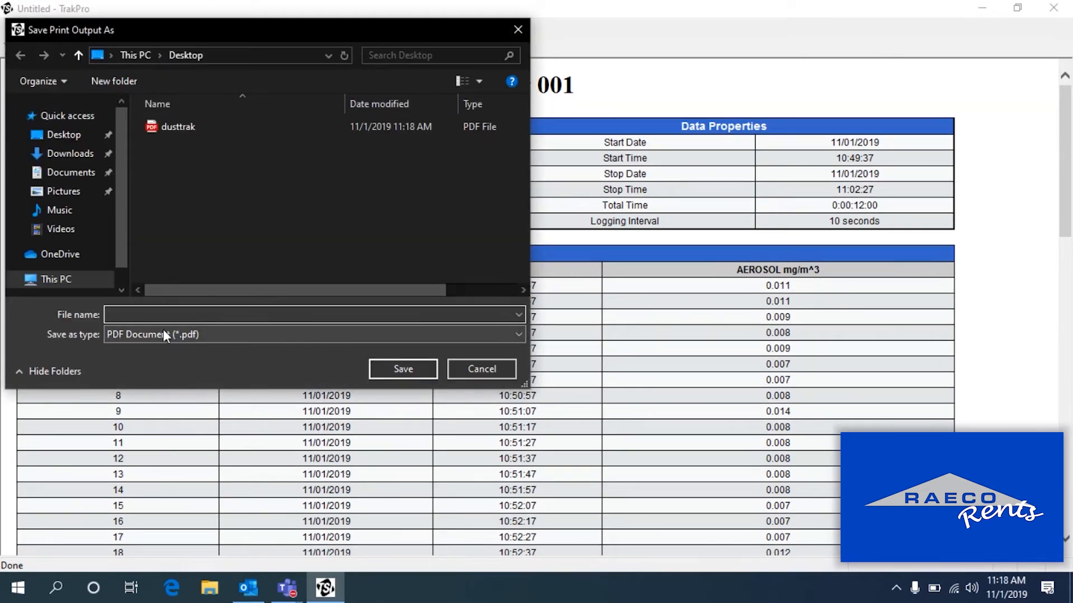
{"action": "left_click", "coordinate": [309, 315]}
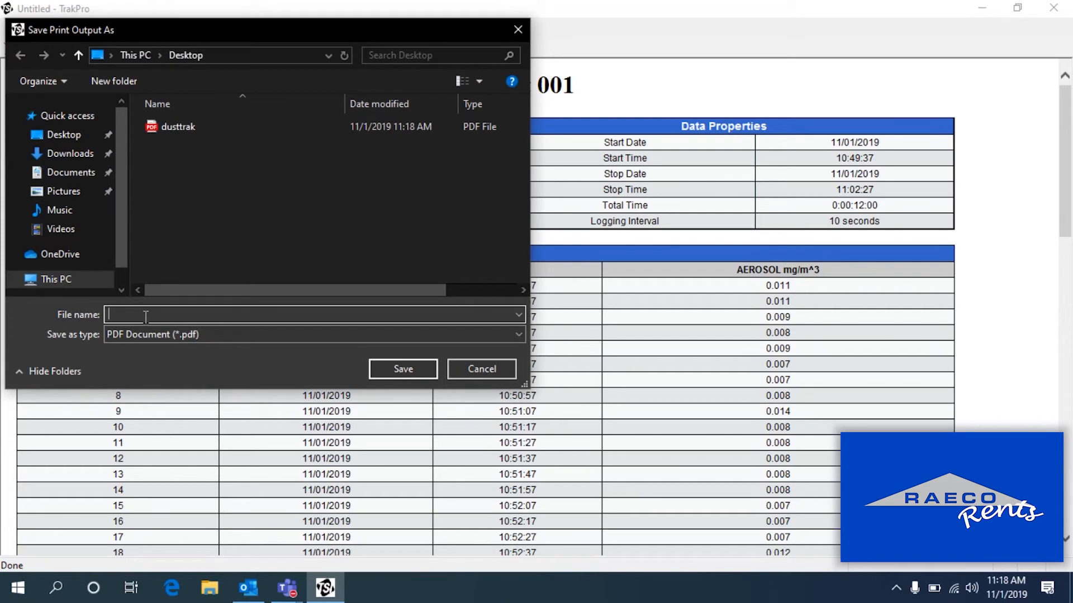
{"action": "type", "text": "dusttrak"}
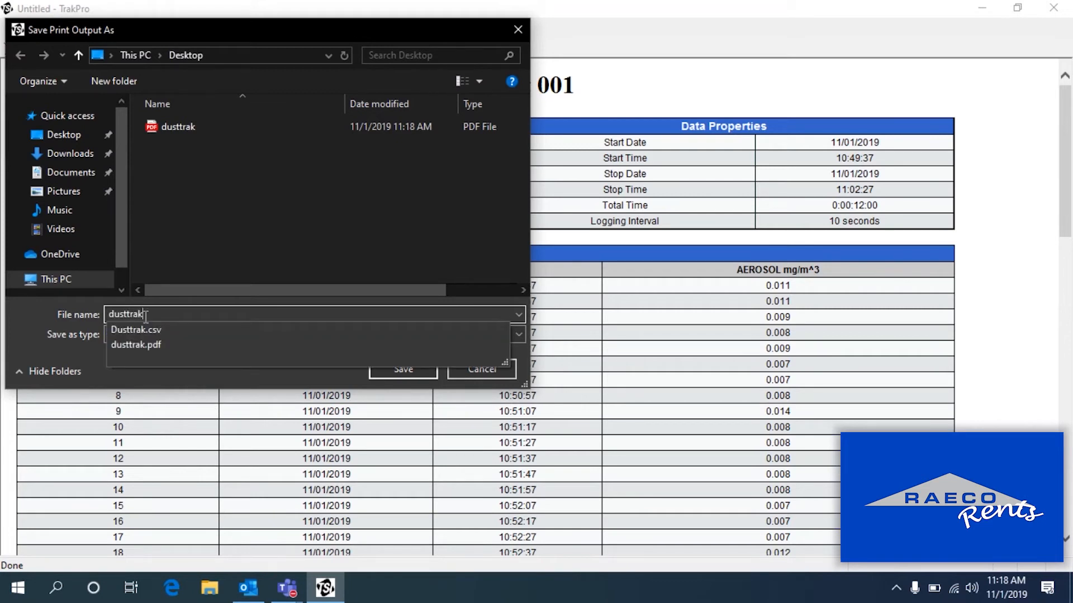
{"action": "left_click", "coordinate": [402, 368]}
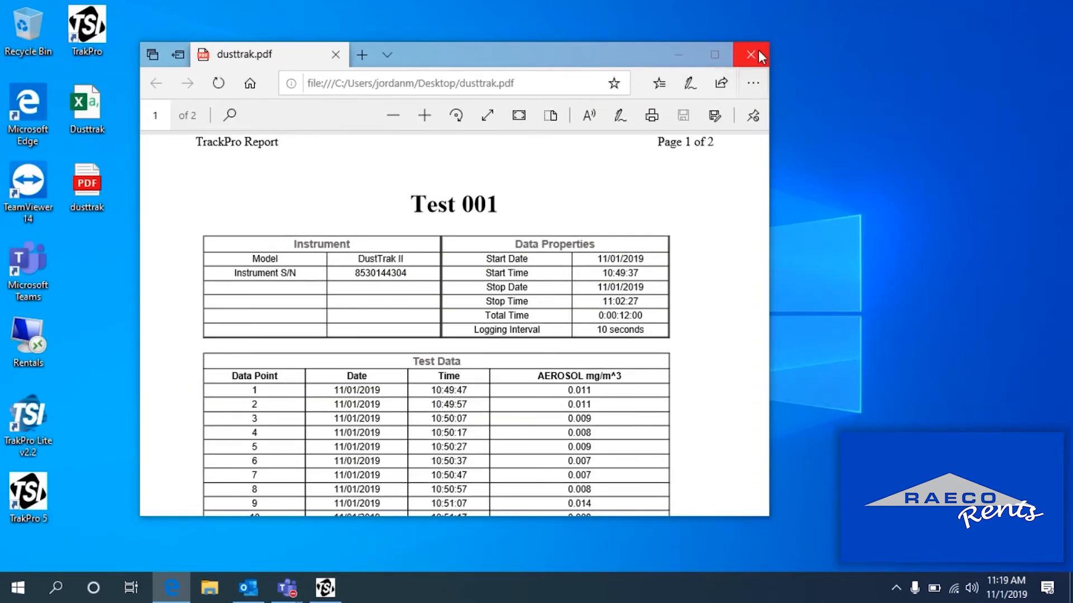
{"action": "left_click", "coordinate": [751, 54]}
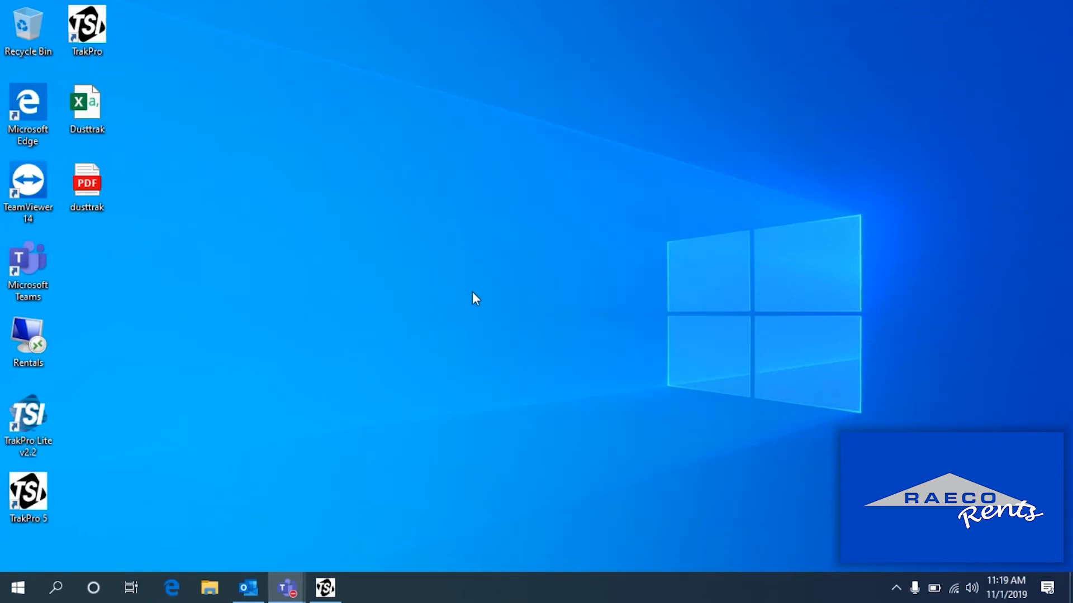
{"action": "mouse_move", "coordinate": [329, 570]}
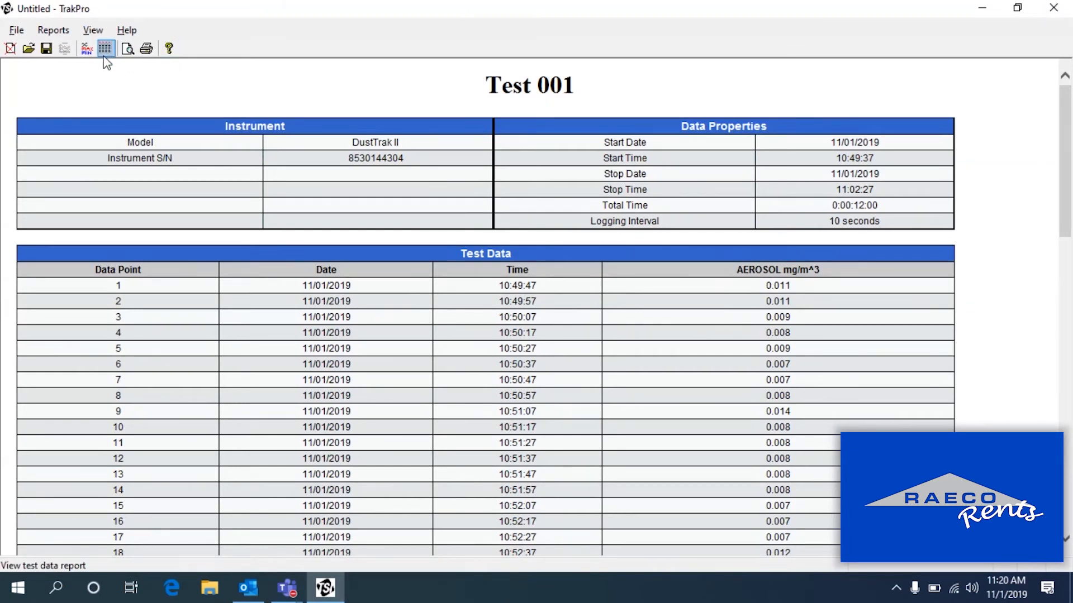
Step: Create a new Graph Logged Data Tests graph of Test001's aerosol readings over time
{"action": "left_click", "coordinate": [10, 48]}
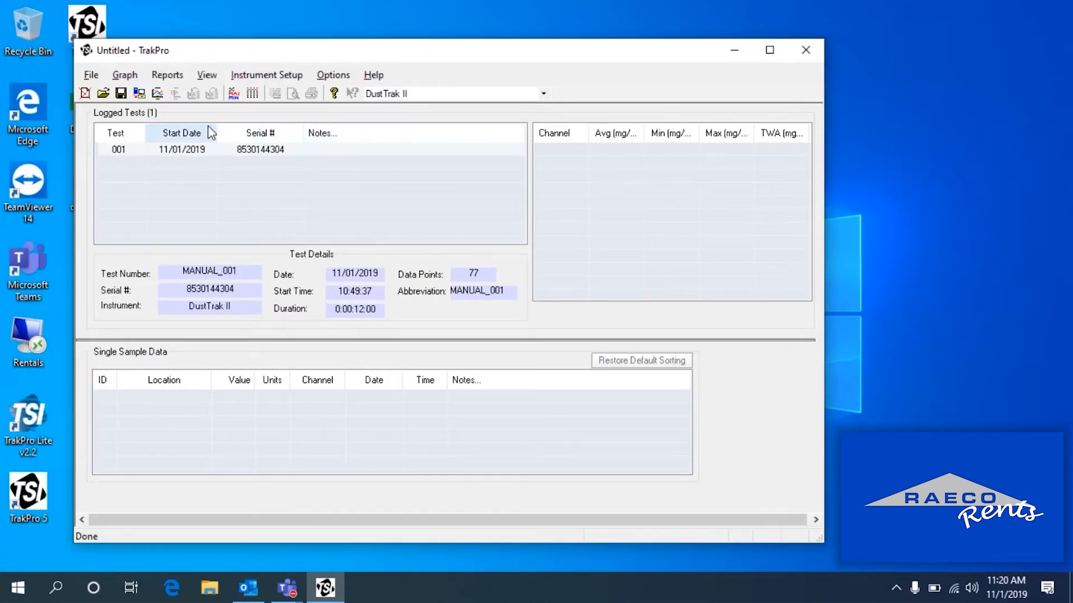
{"action": "mouse_move", "coordinate": [222, 146]}
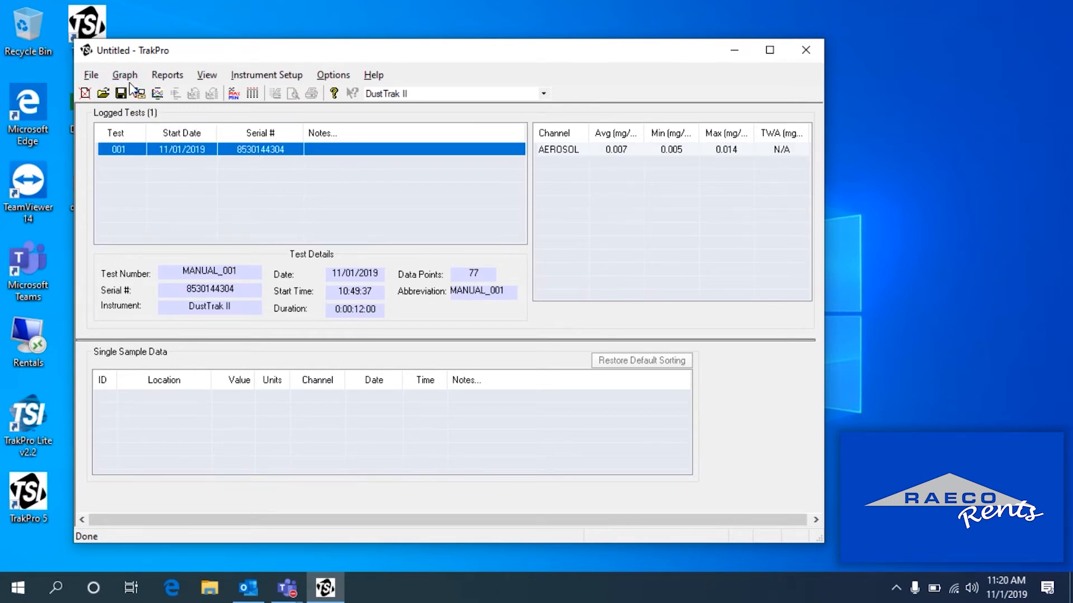
{"action": "left_click", "coordinate": [124, 75]}
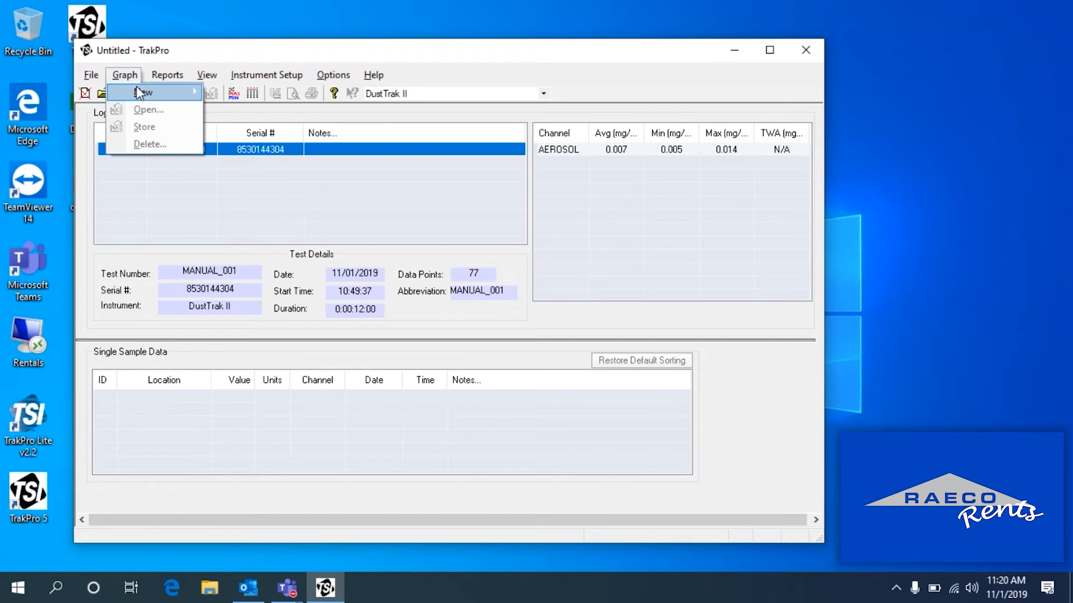
{"action": "mouse_move", "coordinate": [142, 92]}
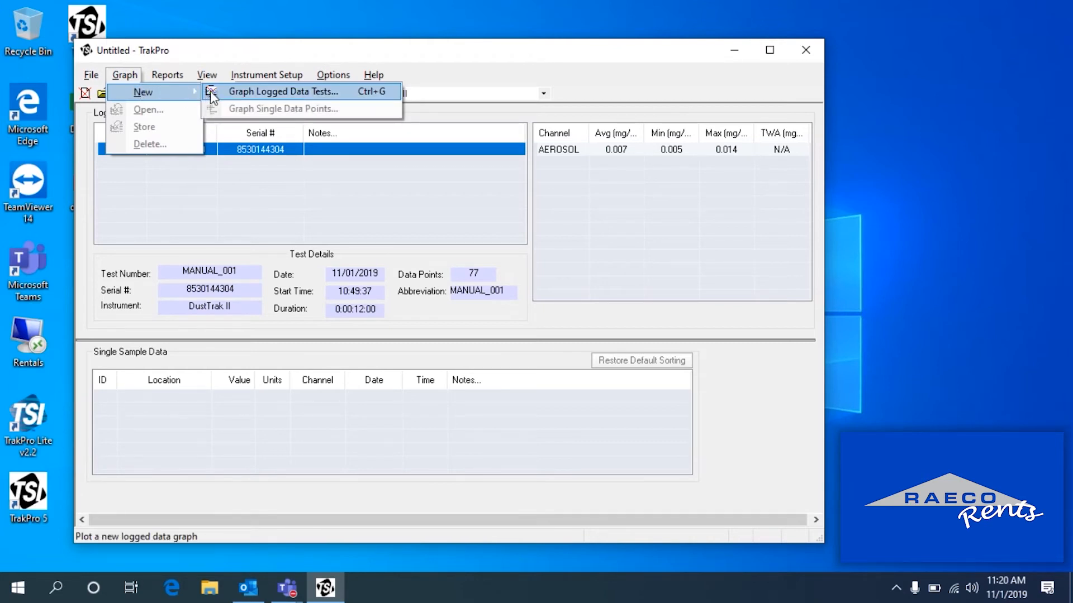
{"action": "left_click", "coordinate": [281, 90]}
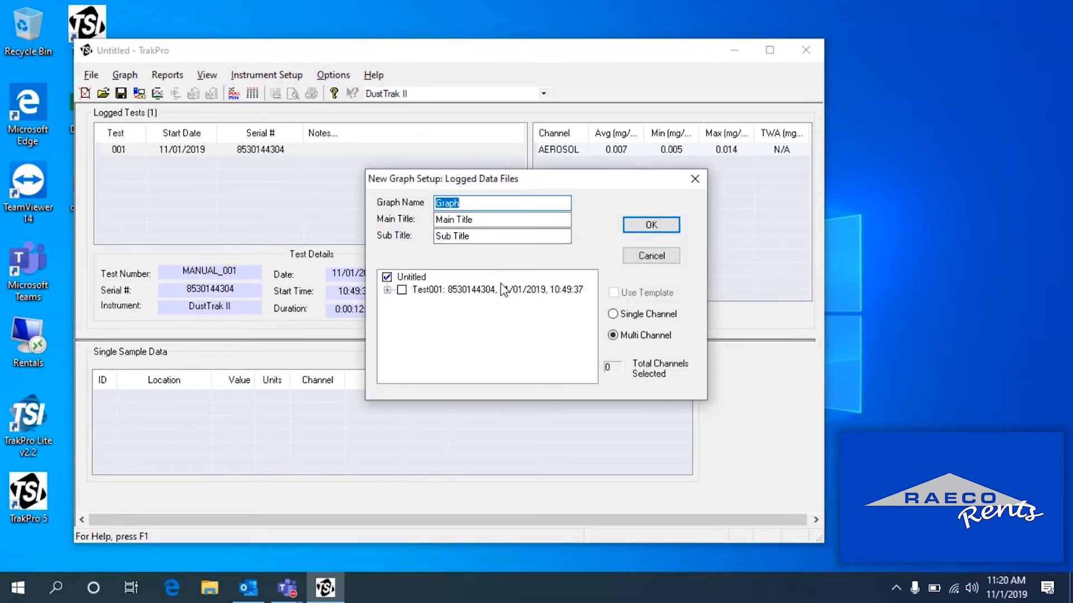
{"action": "left_click", "coordinate": [401, 290]}
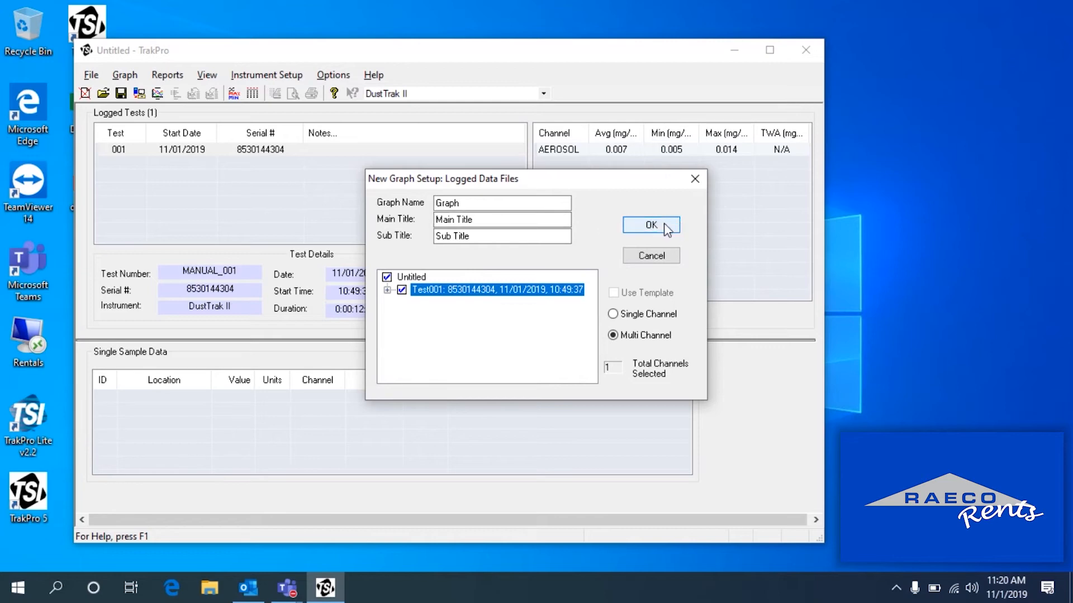
{"action": "left_click", "coordinate": [651, 224]}
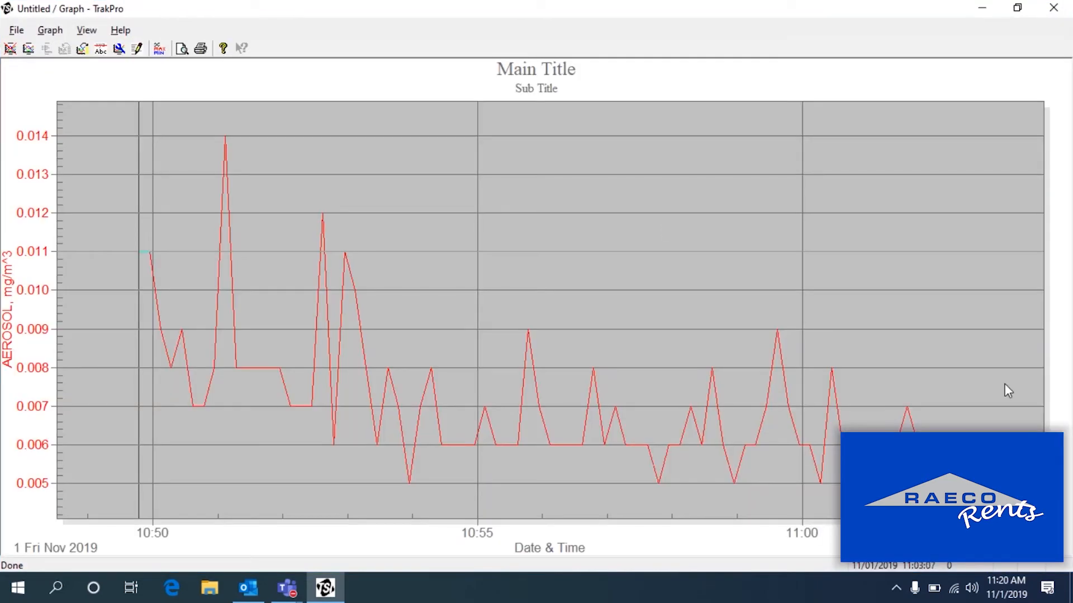
{"action": "mouse_move", "coordinate": [580, 181]}
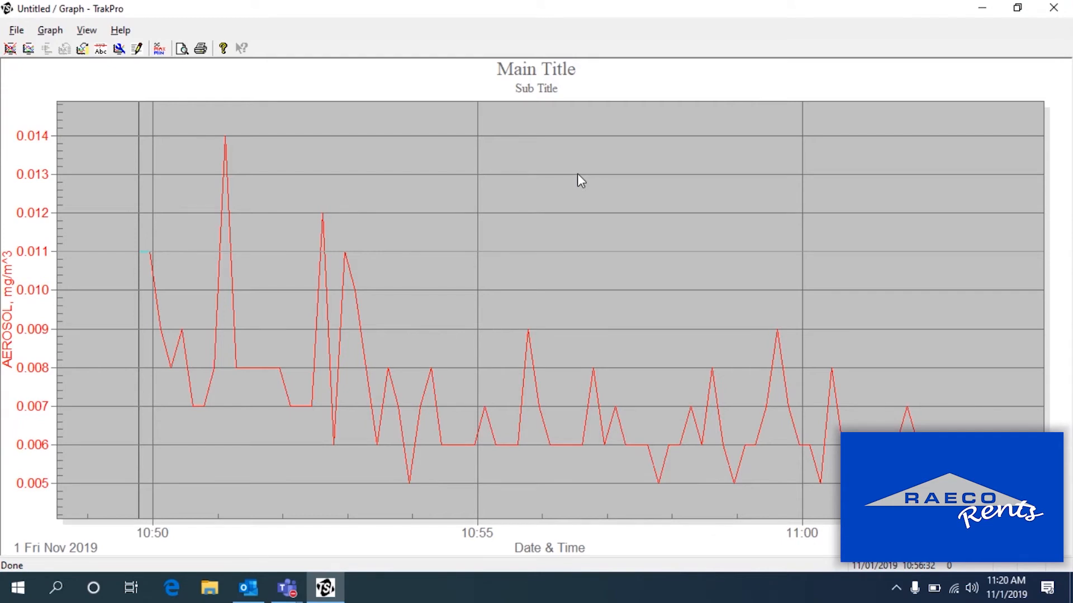
{"action": "mouse_move", "coordinate": [590, 176]}
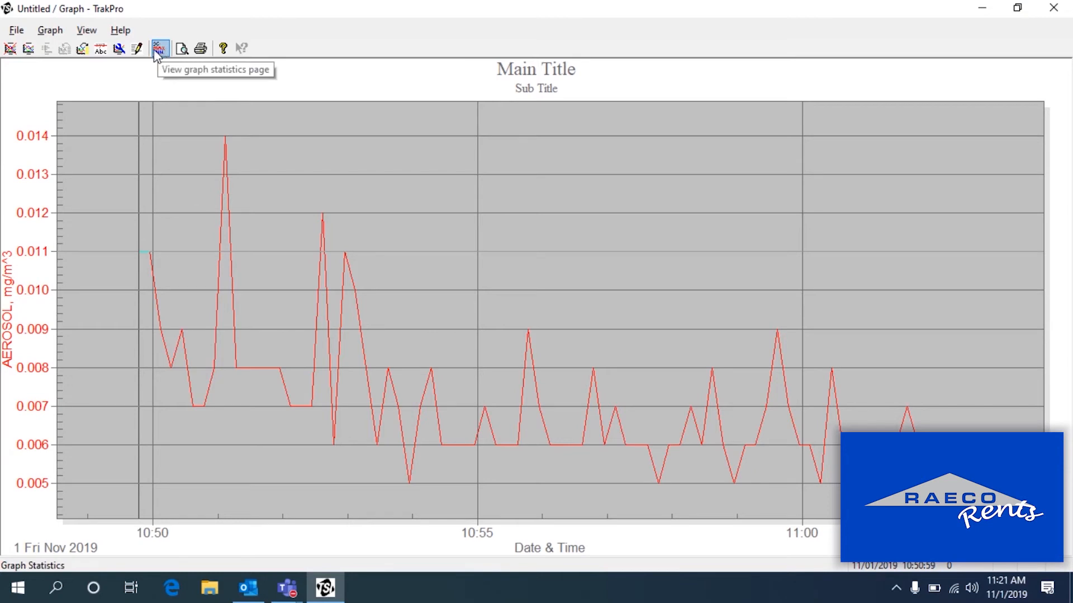
{"action": "mouse_move", "coordinate": [136, 48]}
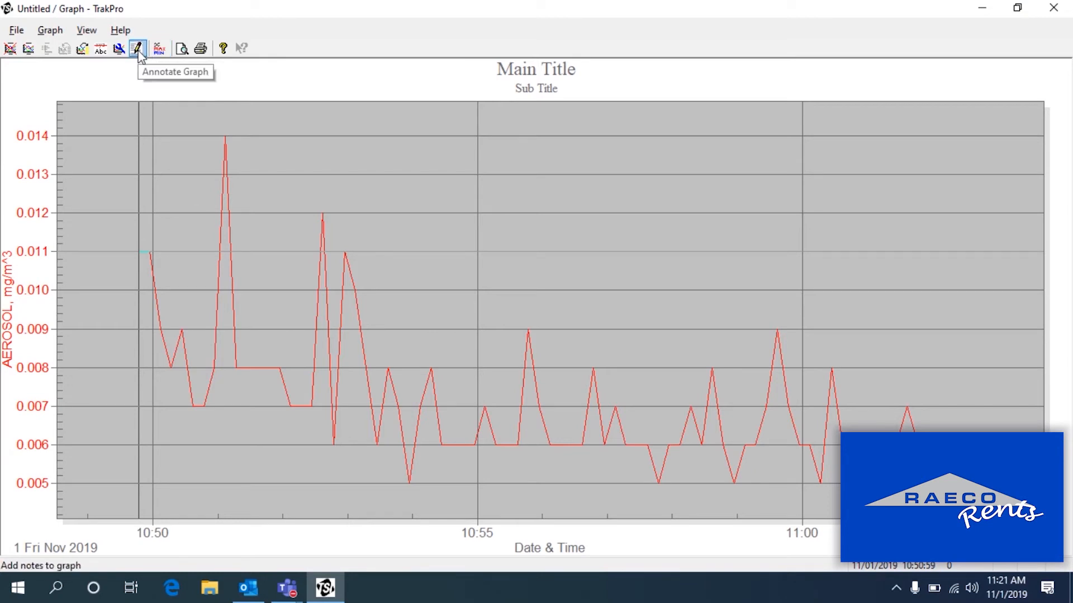
{"action": "left_click", "coordinate": [136, 48]}
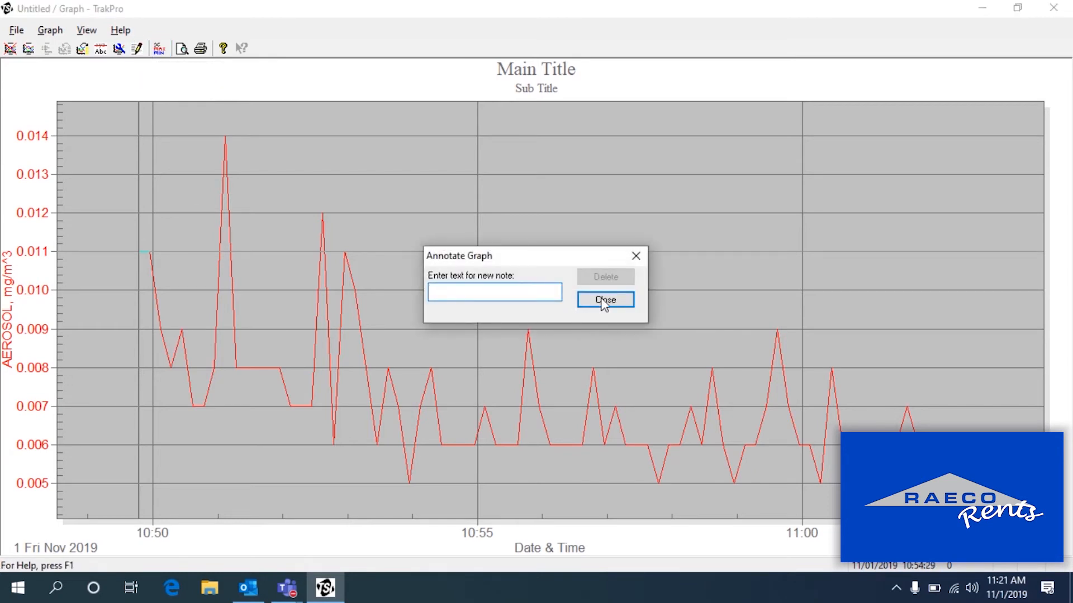
{"action": "left_click", "coordinate": [605, 301]}
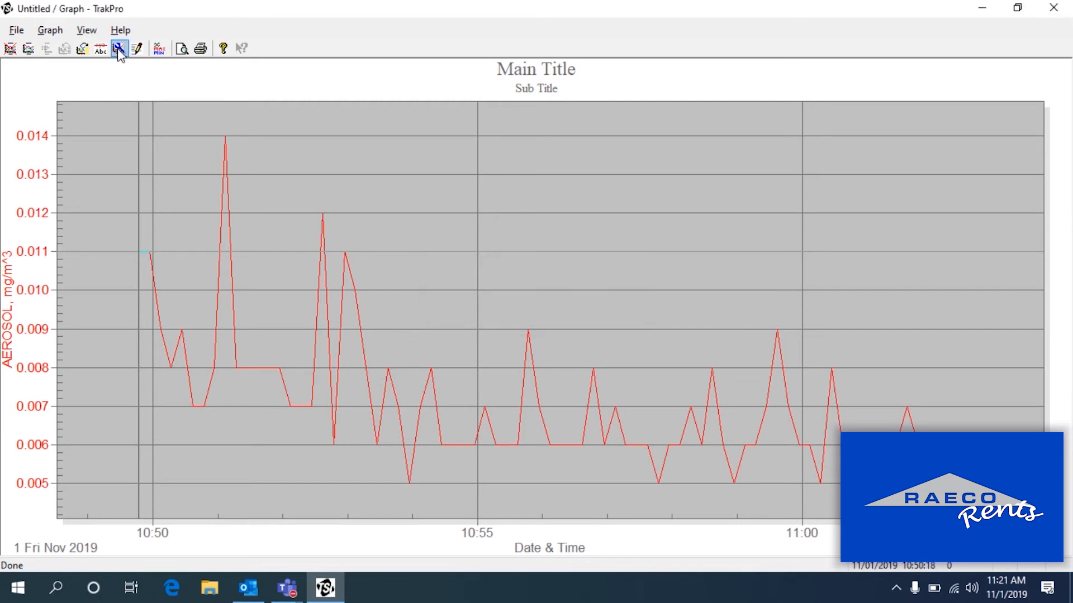
{"action": "left_click", "coordinate": [119, 48]}
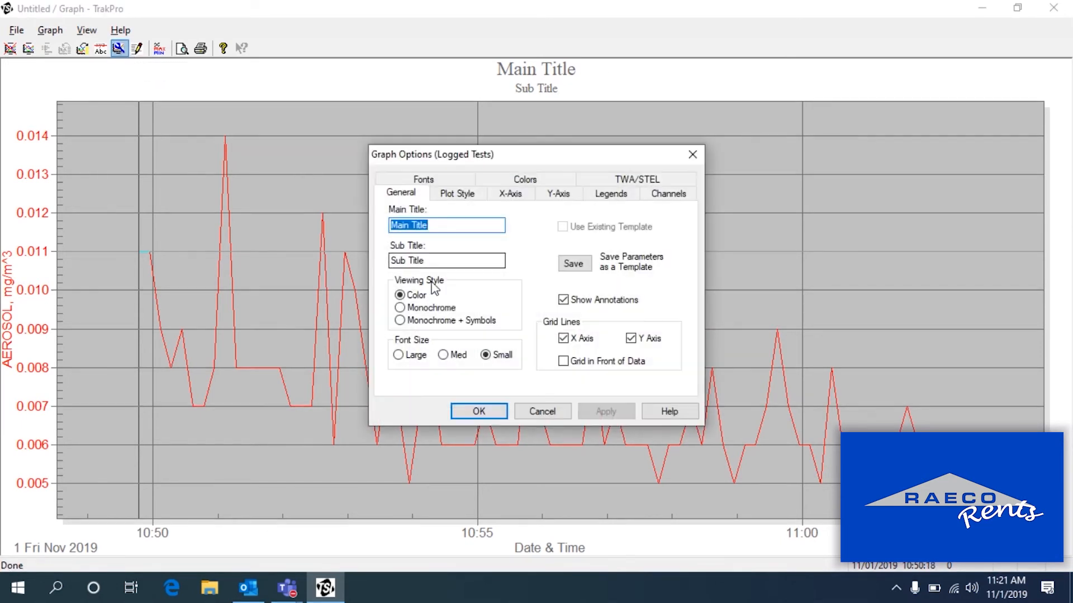
{"action": "left_click", "coordinate": [557, 193]}
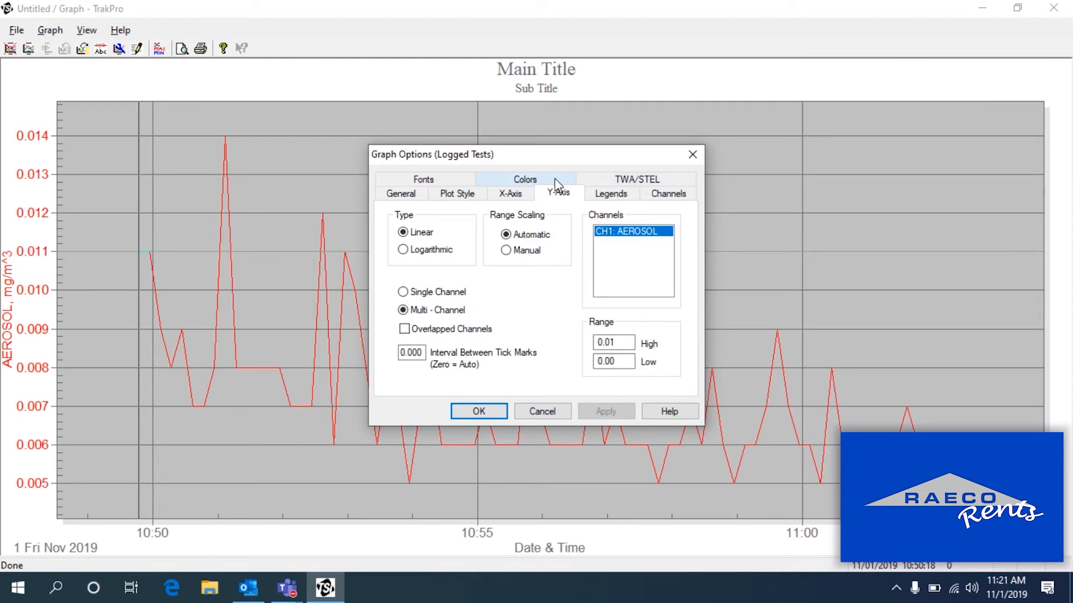
{"action": "left_click", "coordinate": [524, 179]}
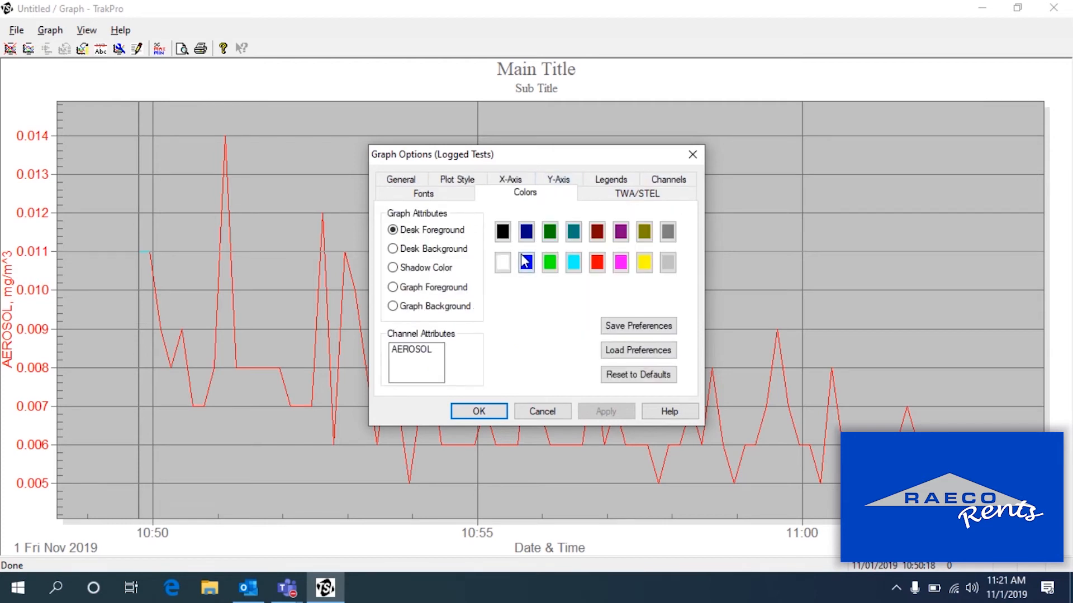
{"action": "left_click", "coordinate": [422, 193]}
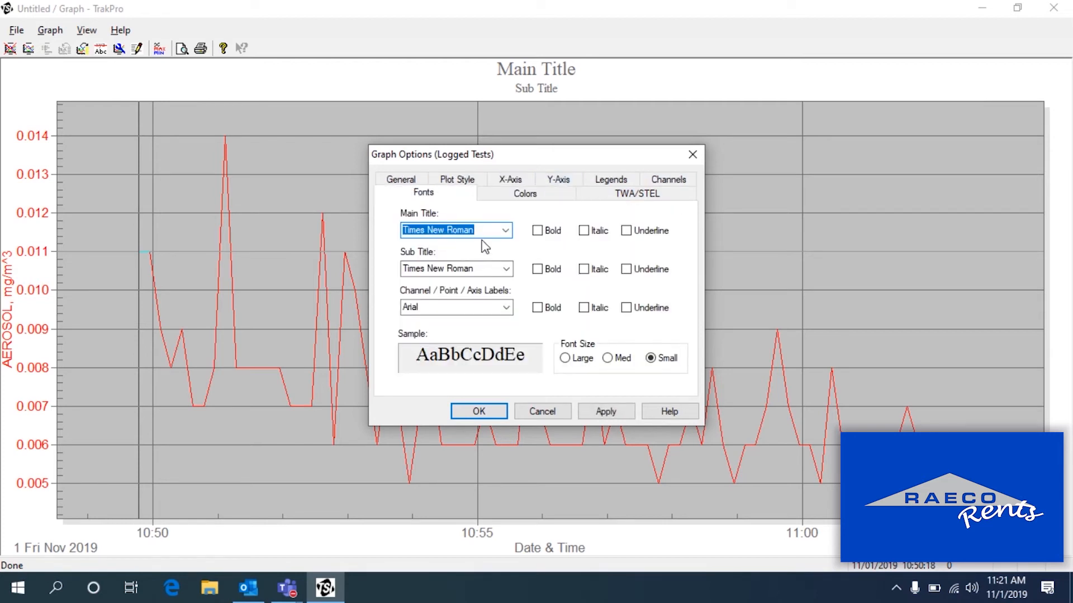
{"action": "left_click", "coordinate": [401, 180]}
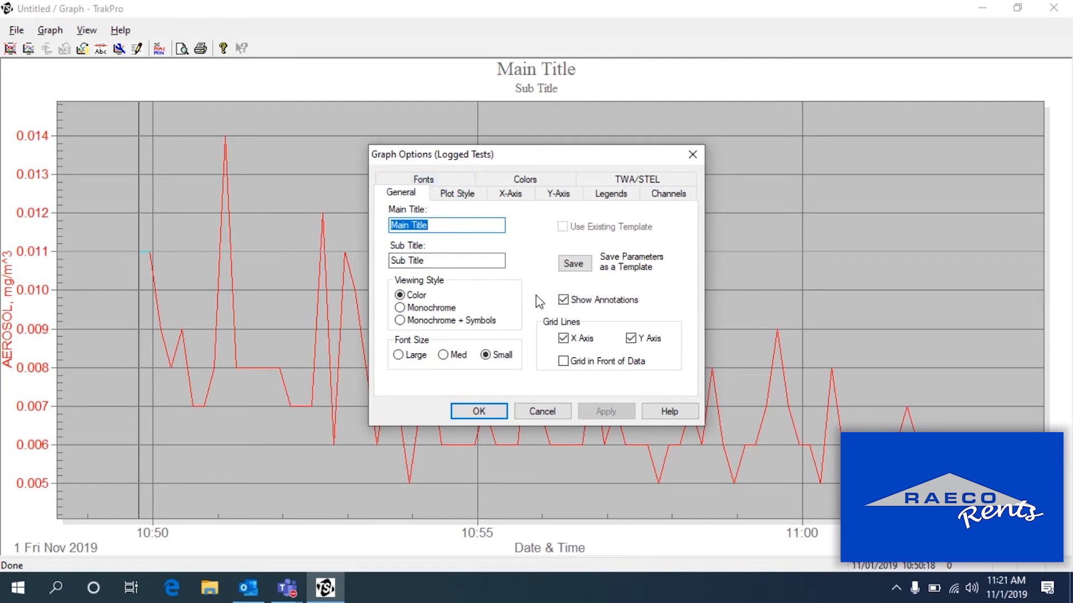
{"action": "left_click", "coordinate": [510, 194]}
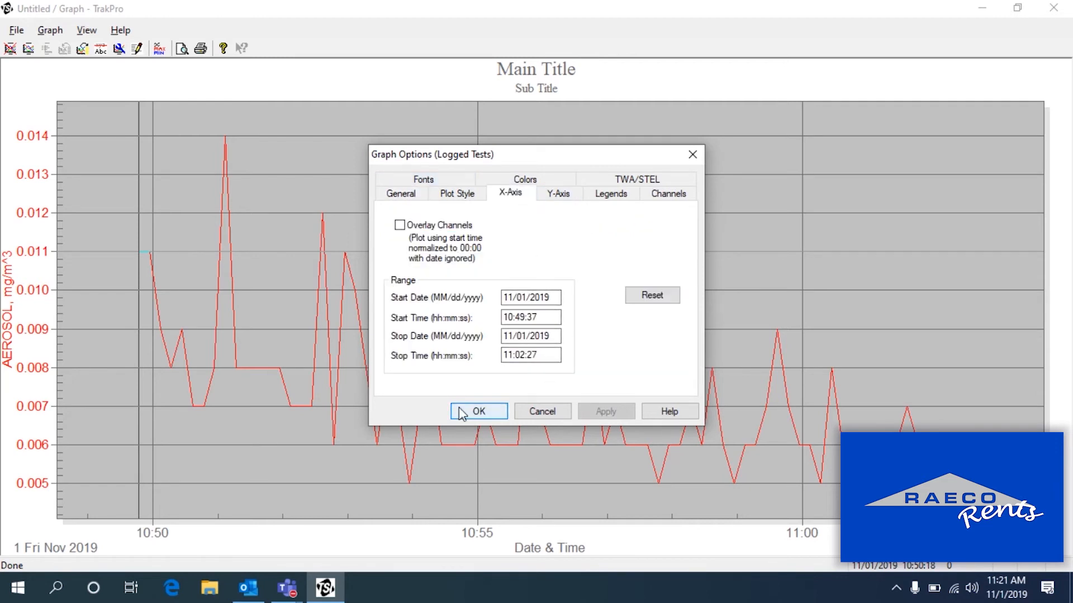
{"action": "left_click", "coordinate": [479, 411]}
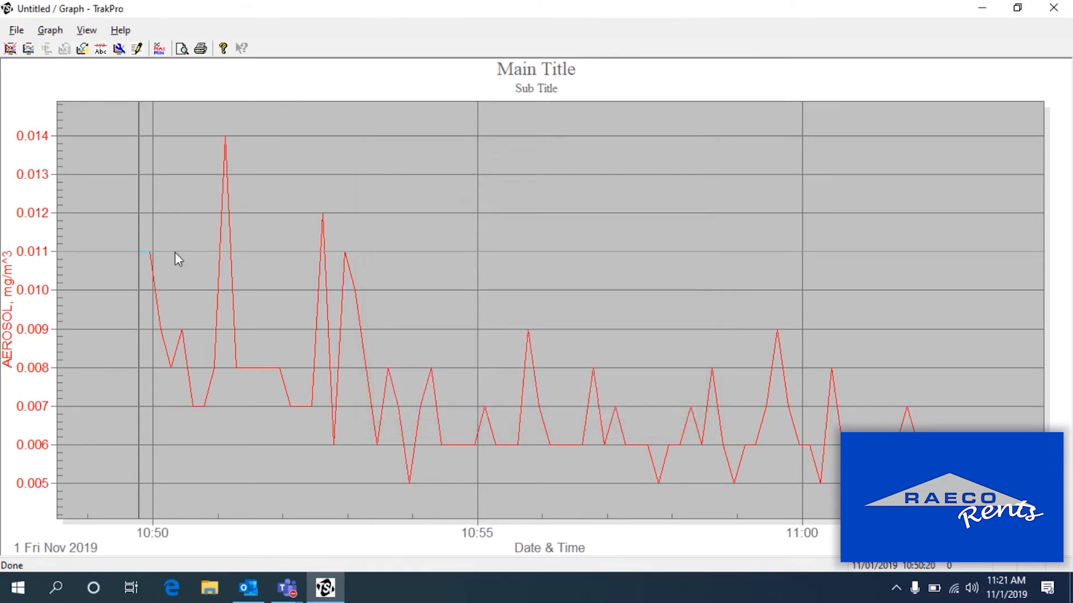
{"action": "left_click", "coordinate": [15, 29]}
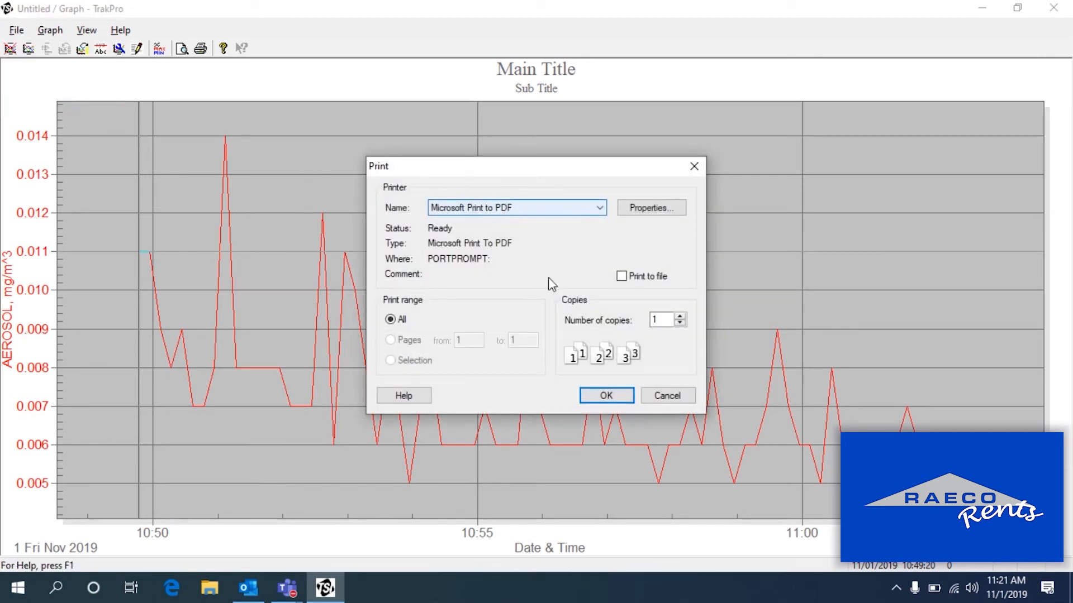
{"action": "left_click", "coordinate": [604, 396]}
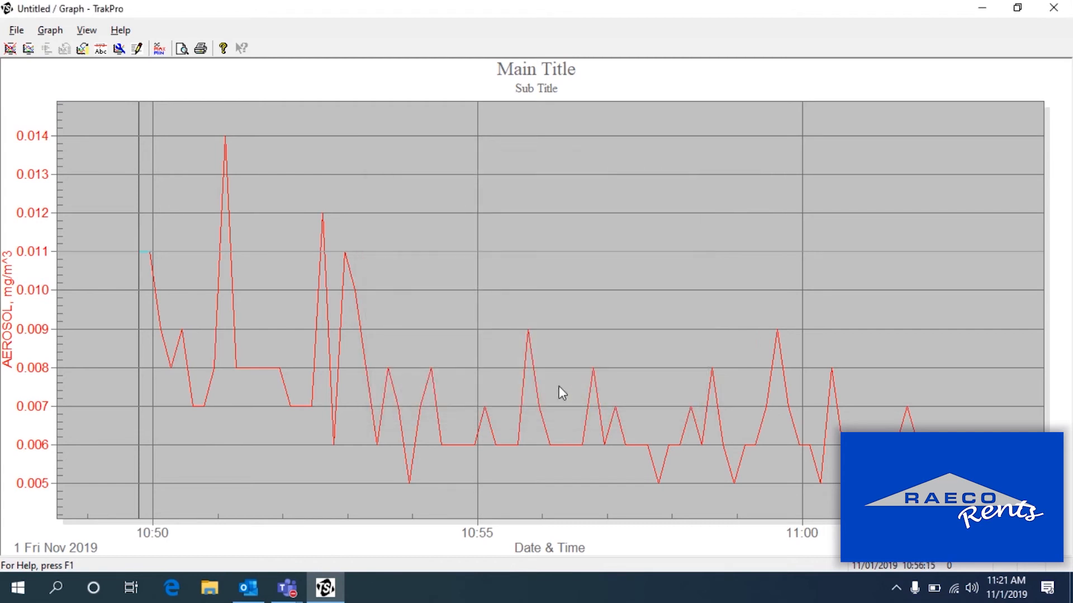
{"action": "mouse_move", "coordinate": [139, 211]}
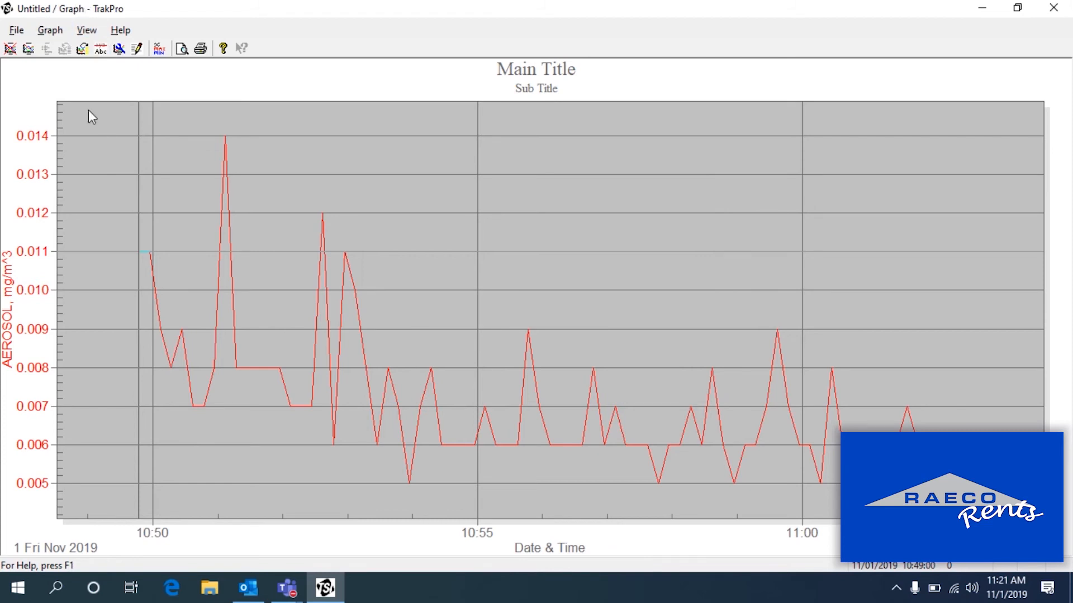
{"action": "mouse_move", "coordinate": [86, 29]}
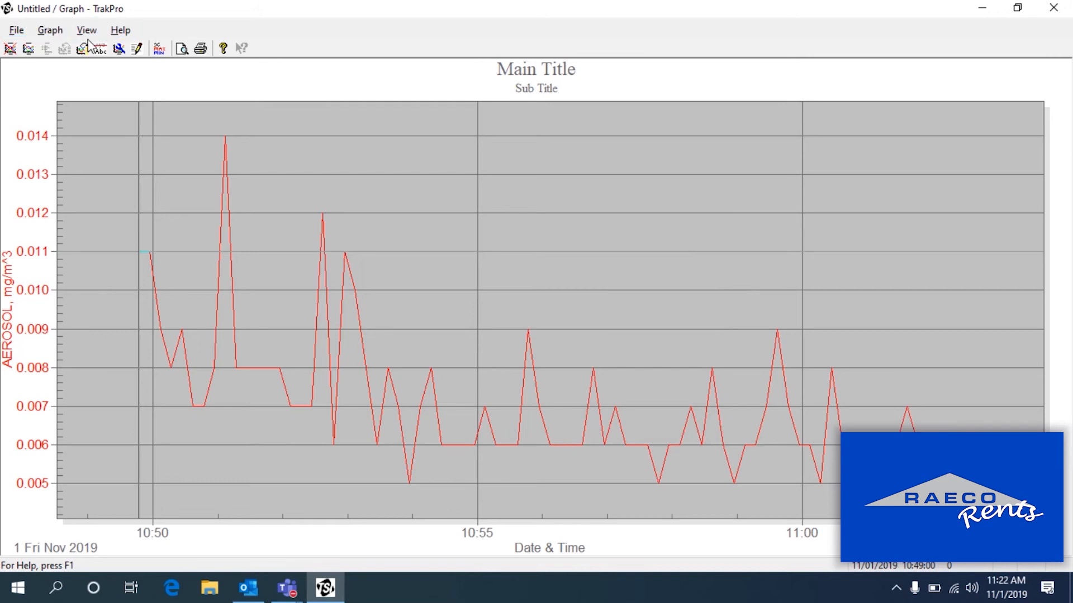
Step: Bring up the Graph menu to store the aerosol graph with the test
{"action": "left_click", "coordinate": [50, 29]}
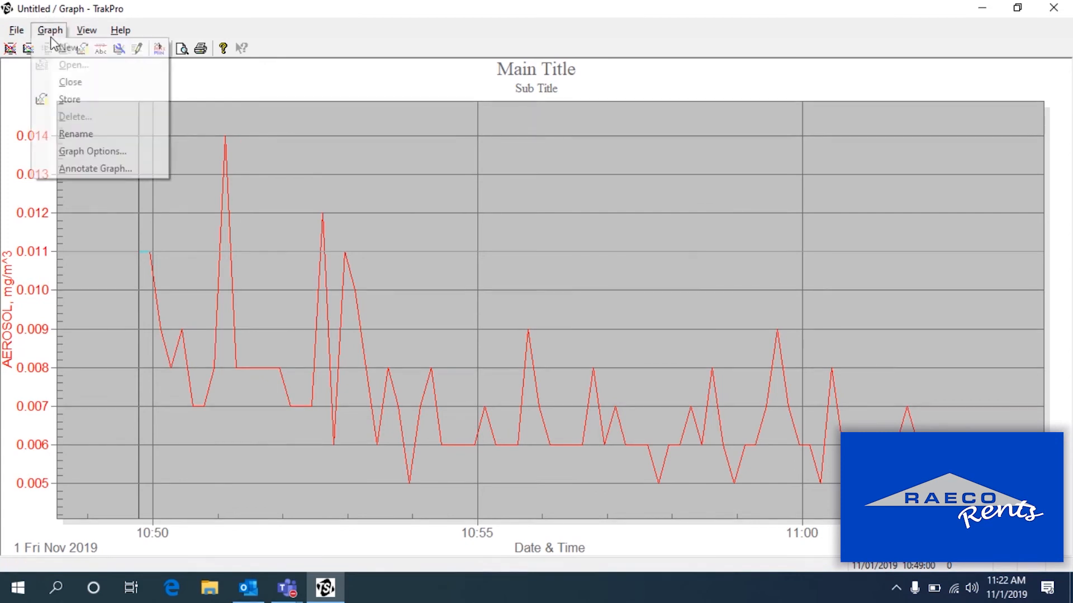
{"action": "mouse_move", "coordinate": [70, 99]}
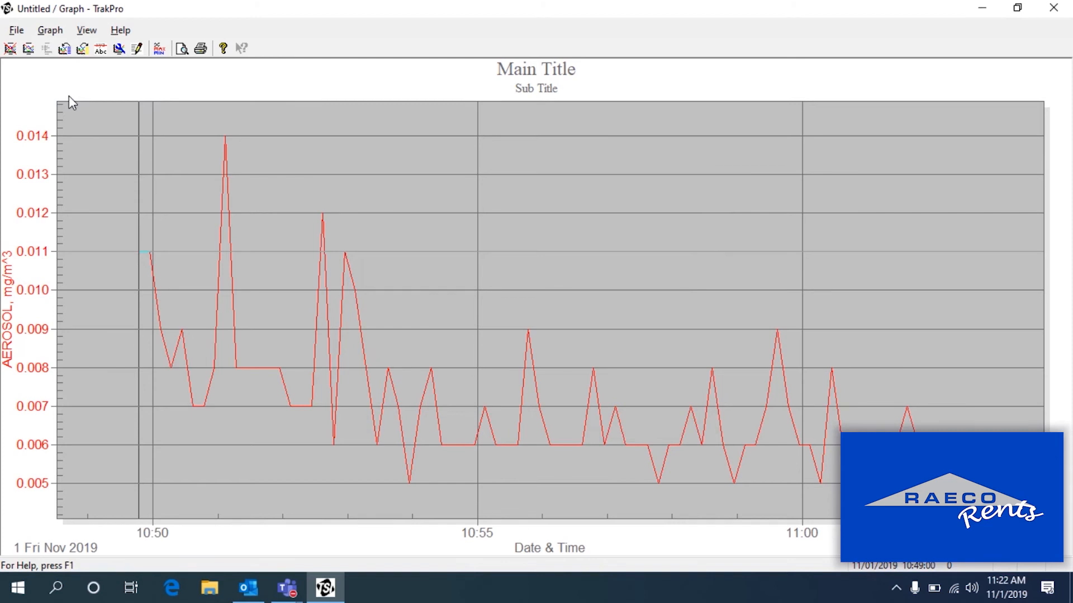
{"action": "mouse_move", "coordinate": [158, 75]}
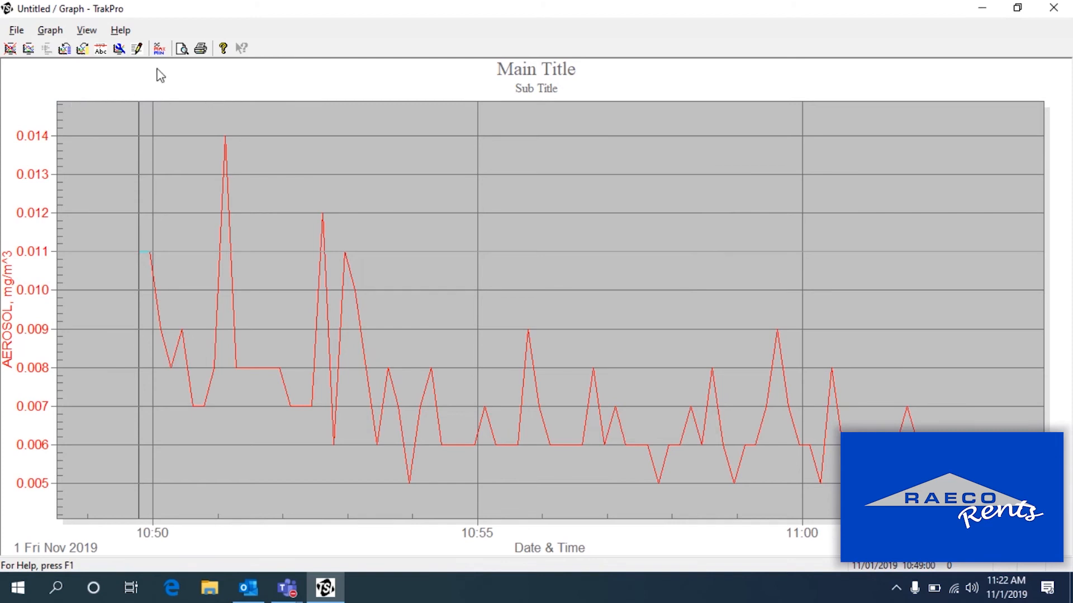
{"action": "mouse_move", "coordinate": [136, 71]}
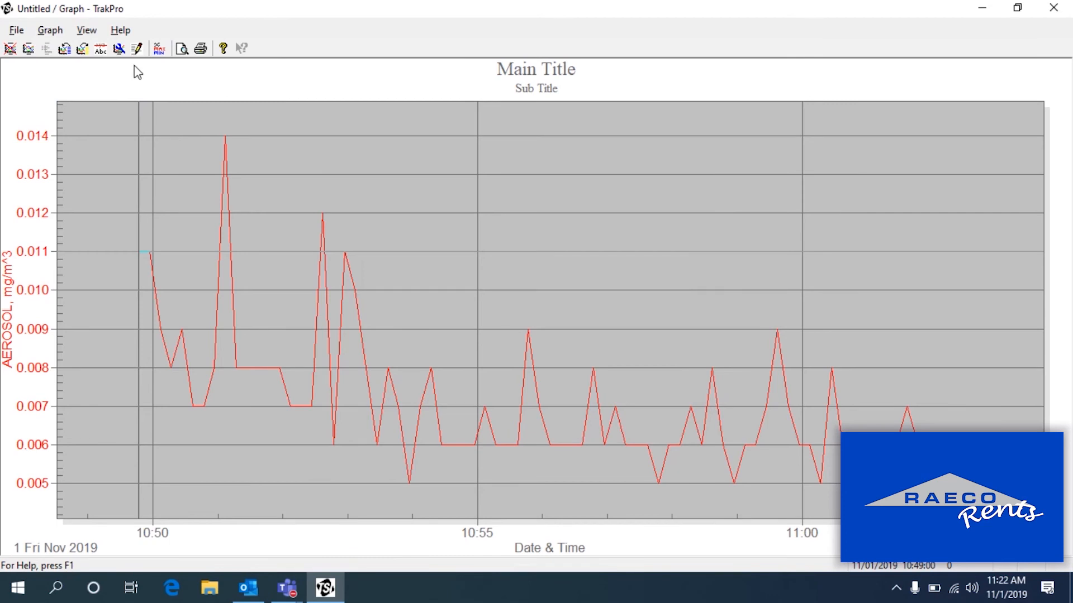
{"action": "mouse_move", "coordinate": [1007, 35]}
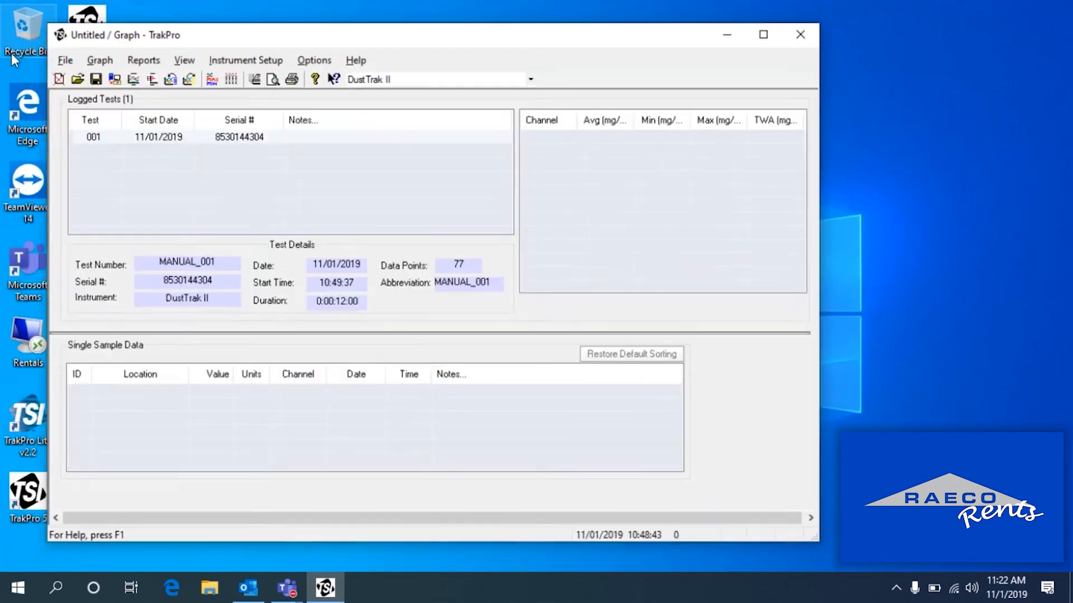
Step: Save the test workspace as Dusttrak.TKP on the desktop
{"action": "left_click", "coordinate": [65, 60]}
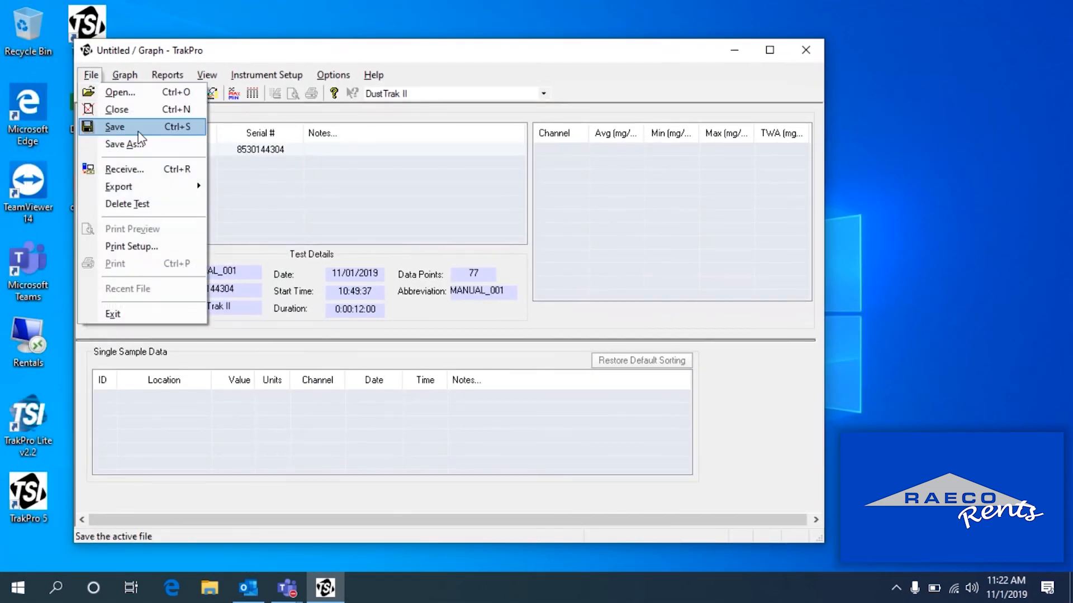
{"action": "left_click", "coordinate": [125, 144]}
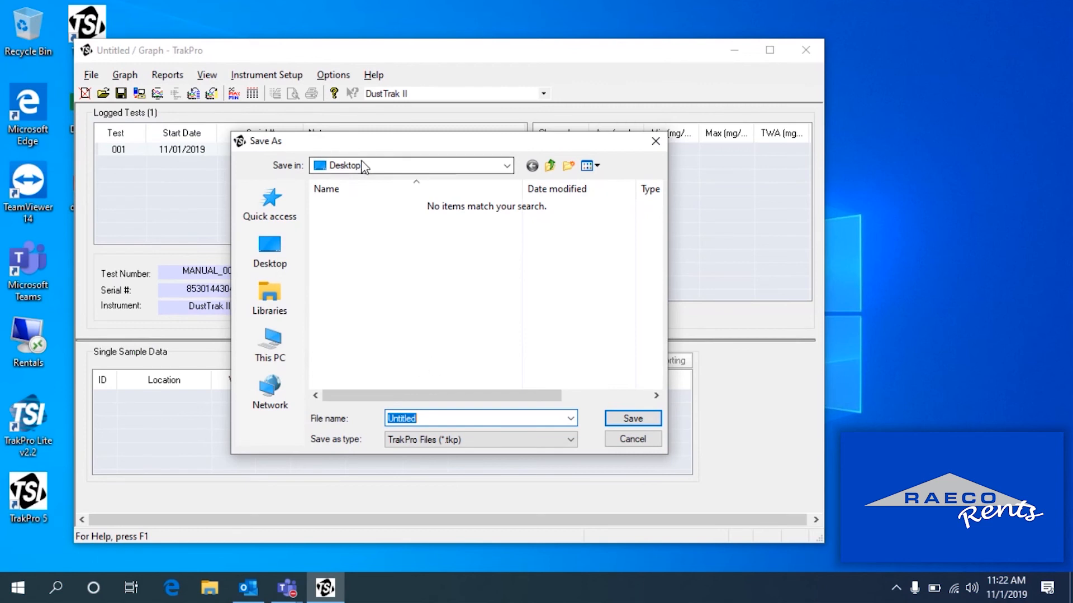
{"action": "type", "text": "Dustt"}
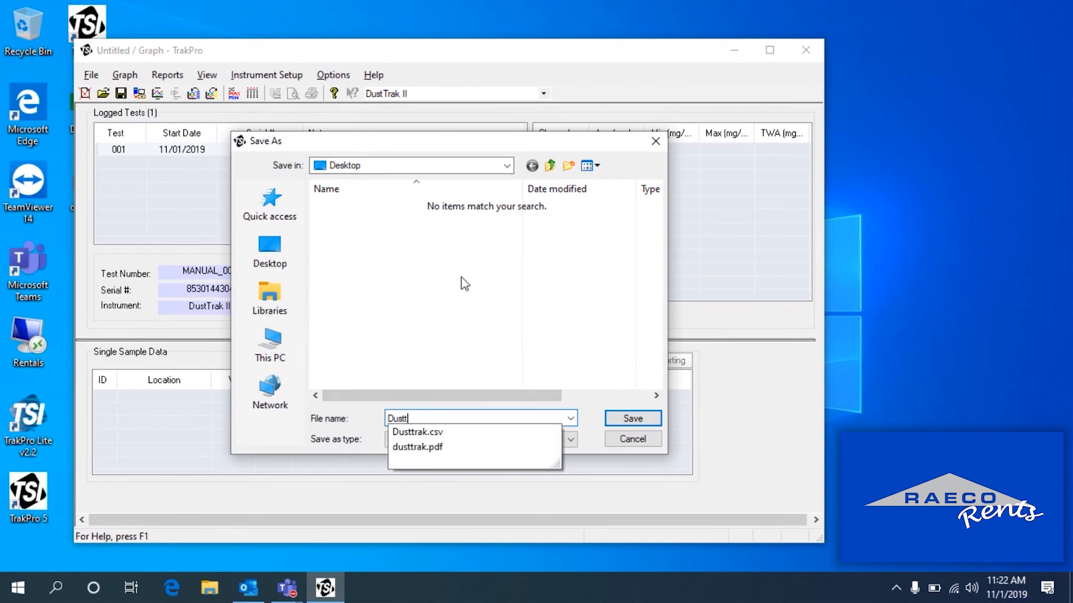
{"action": "type", "text": "rak"}
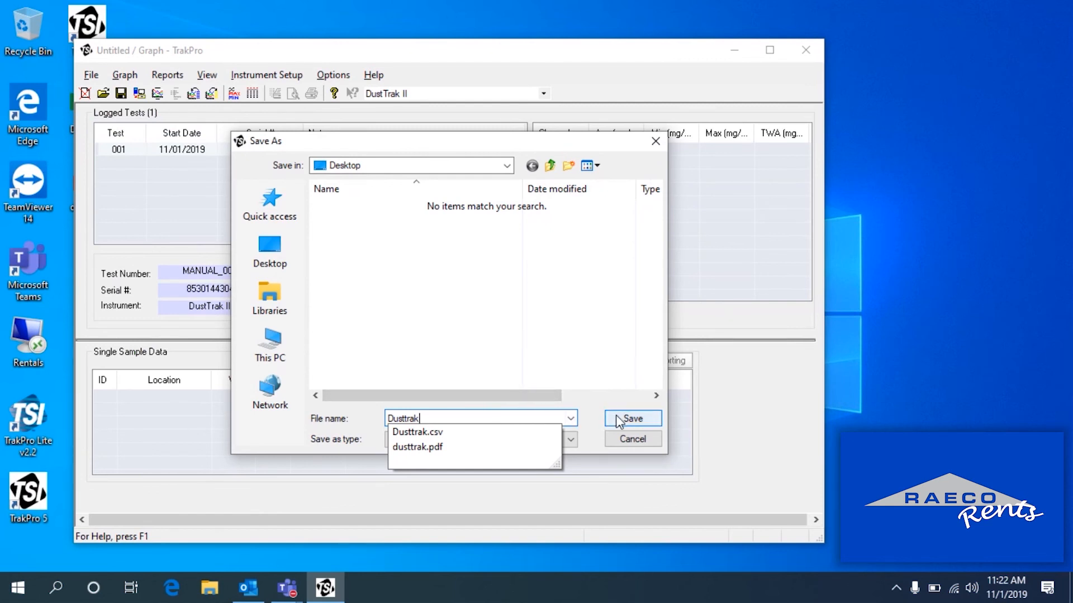
{"action": "left_click", "coordinate": [630, 418]}
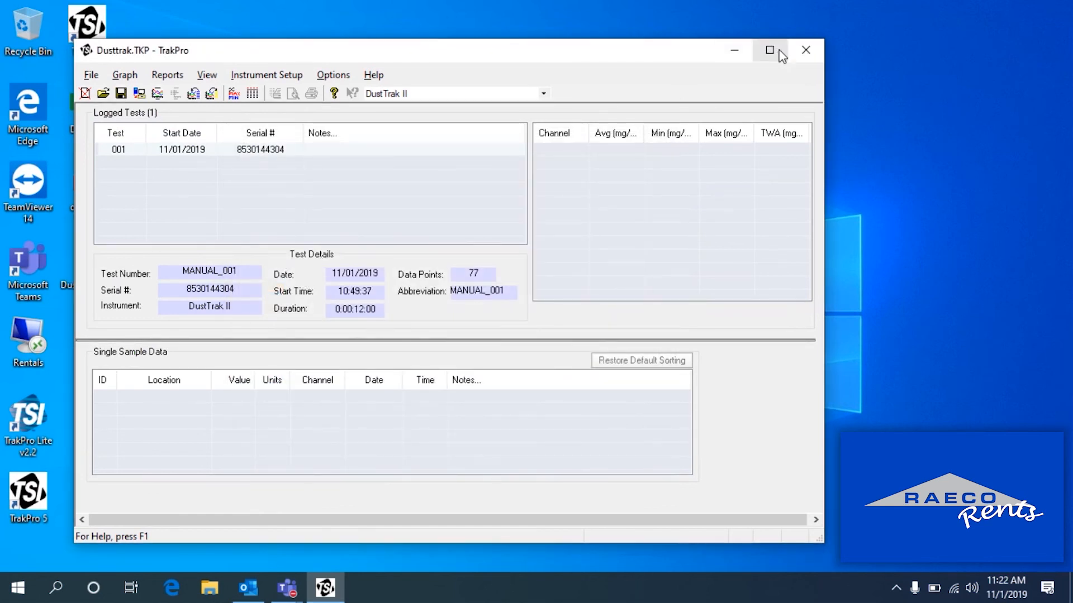
{"action": "mouse_move", "coordinate": [806, 50]}
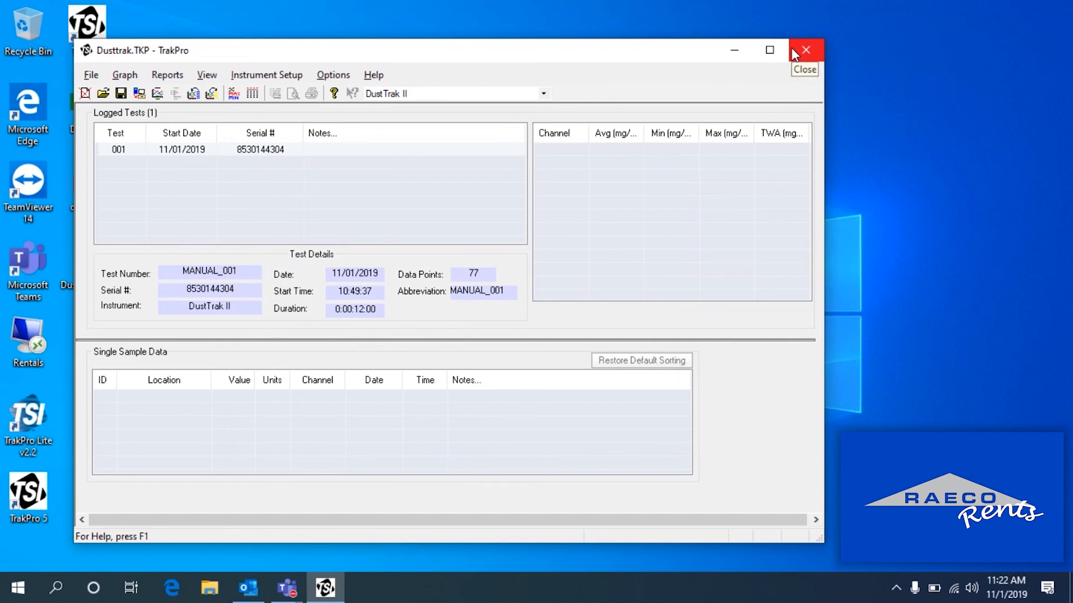
Step: Close TrakPro, declining to save further changes
{"action": "left_click", "coordinate": [806, 51]}
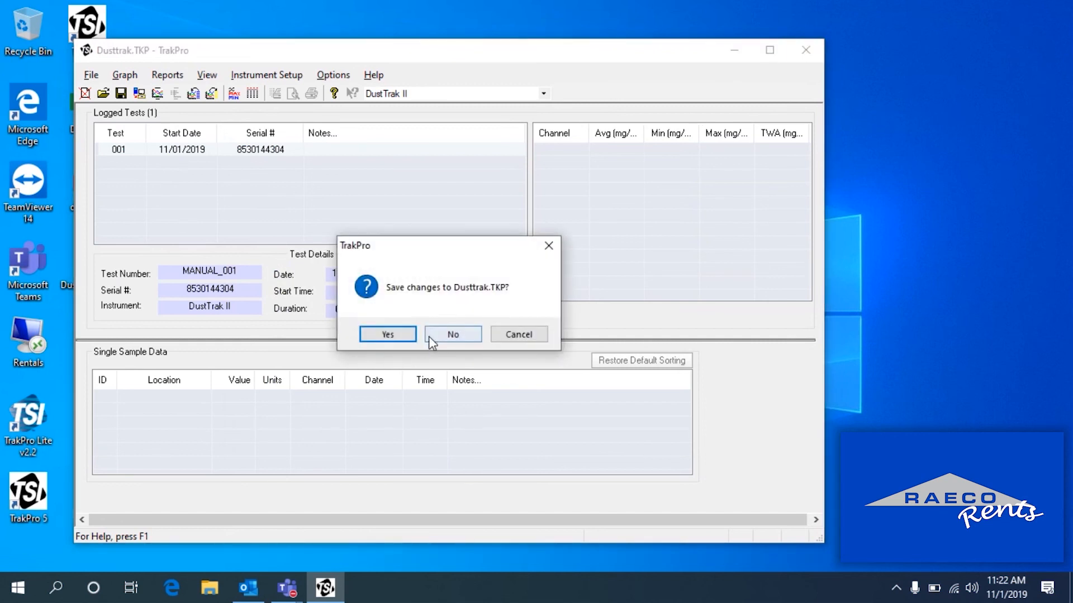
{"action": "left_click", "coordinate": [451, 334]}
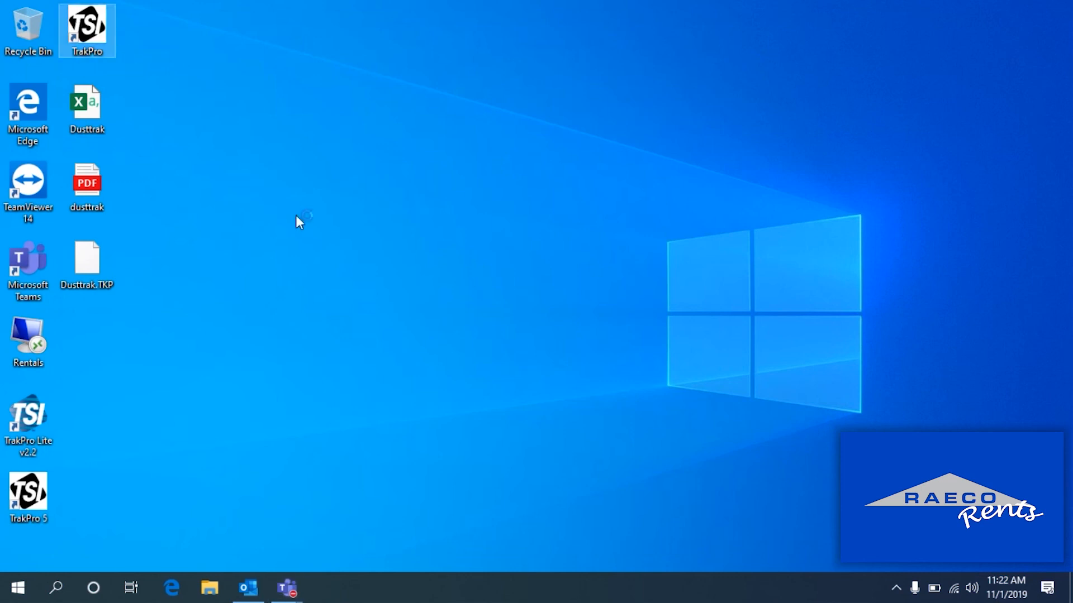
Step: Relaunch TrakPro and reopen Dusttrak.TKP from the desktop
{"action": "double_click", "coordinate": [87, 29]}
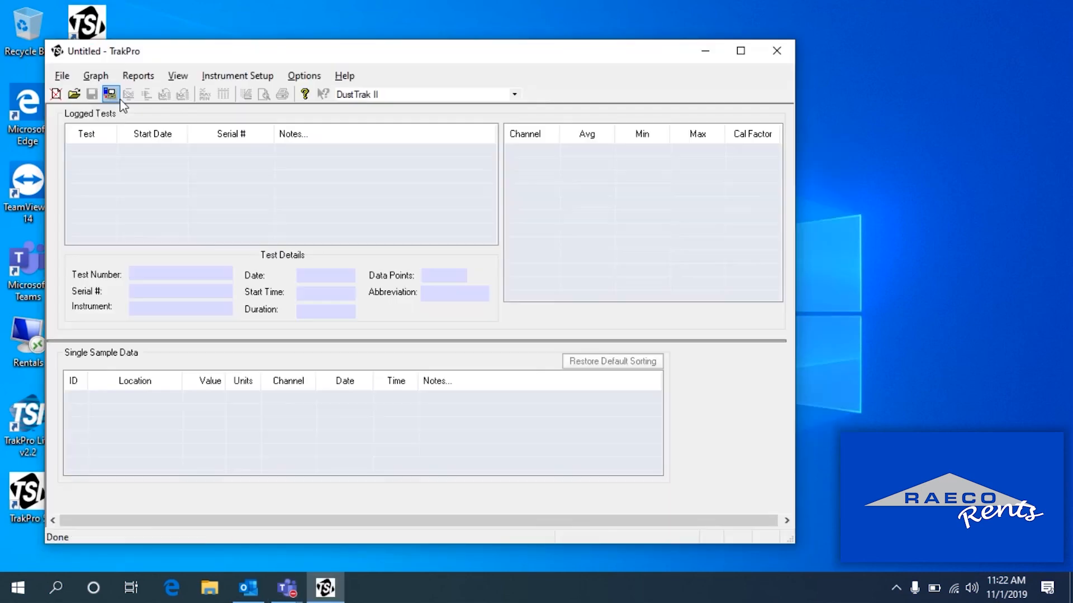
{"action": "mouse_move", "coordinate": [74, 94]}
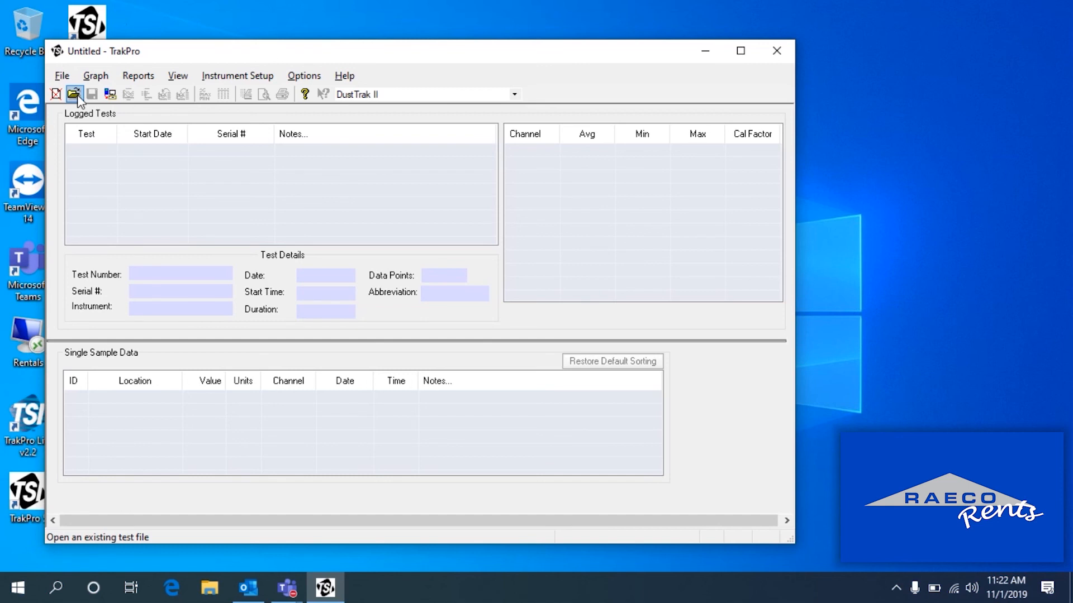
{"action": "left_click", "coordinate": [62, 75]}
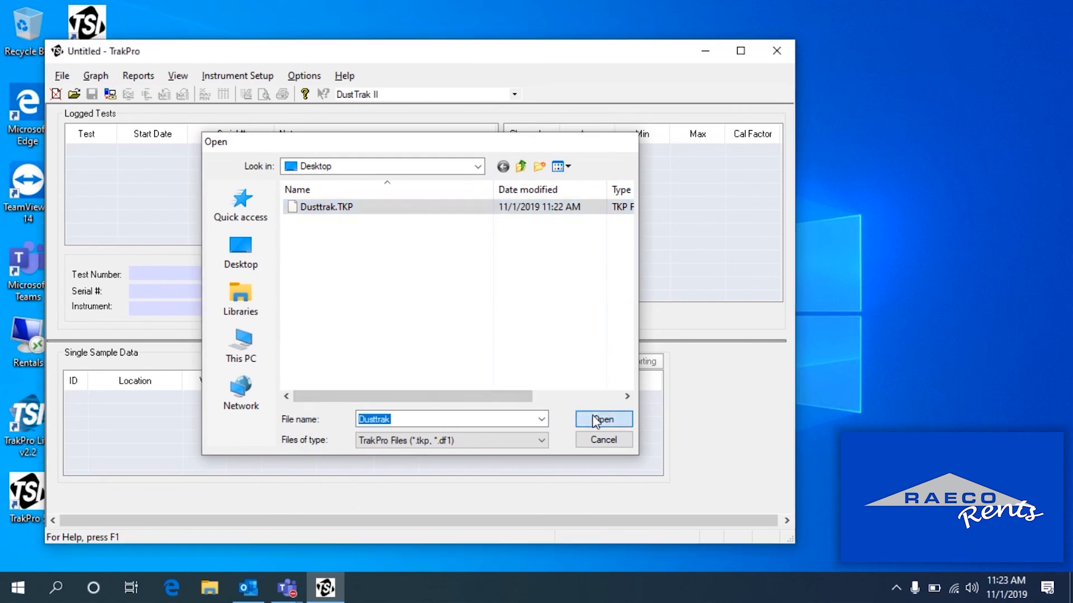
{"action": "left_click", "coordinate": [603, 419]}
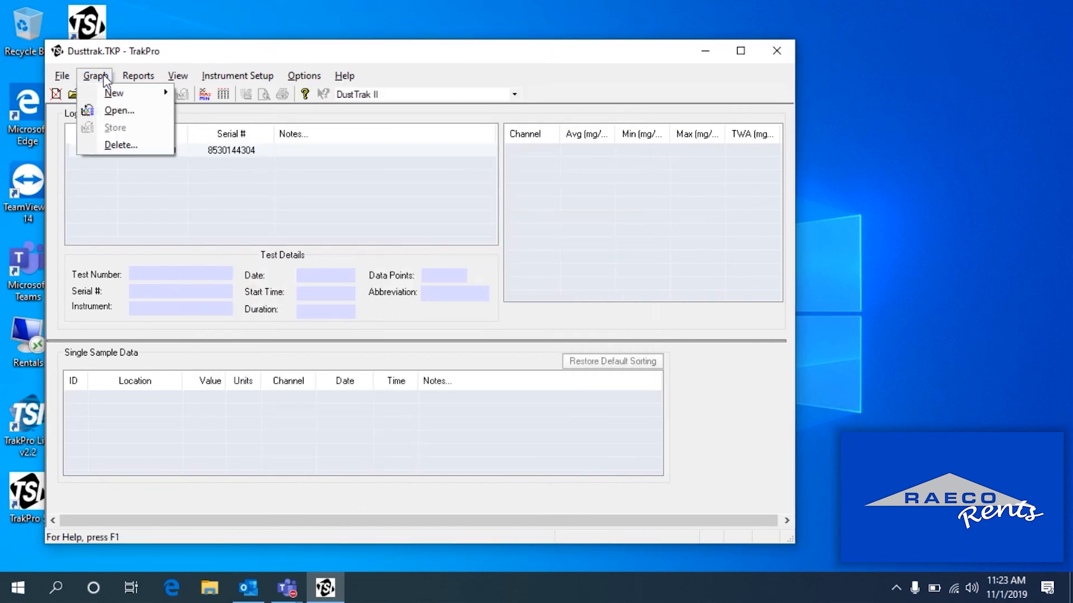
Step: Open the stored graph named Graph, then close TrakPro
{"action": "left_click", "coordinate": [120, 110]}
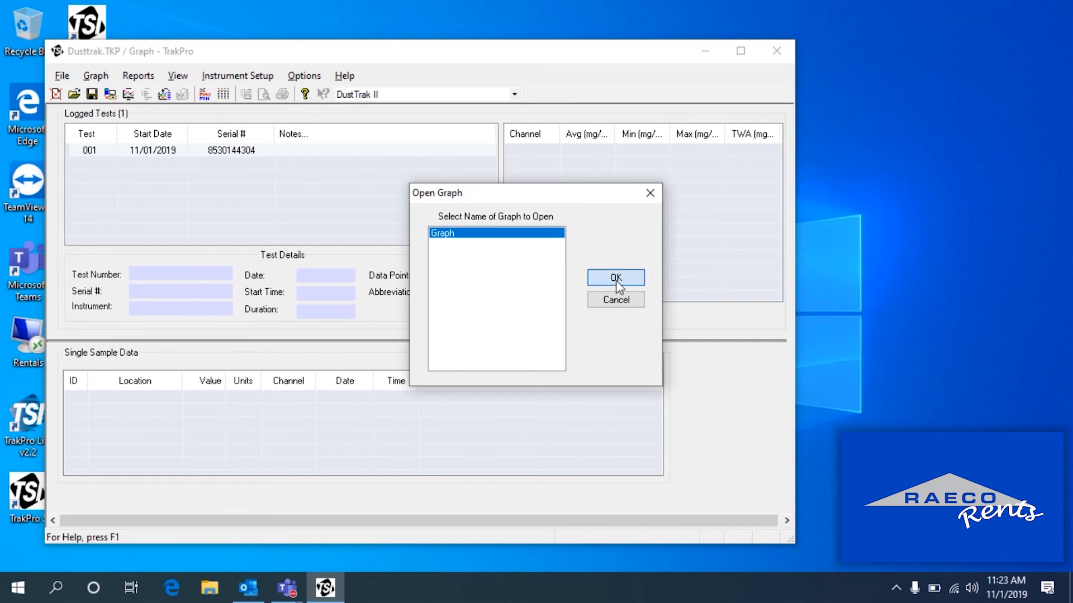
{"action": "left_click", "coordinate": [614, 278]}
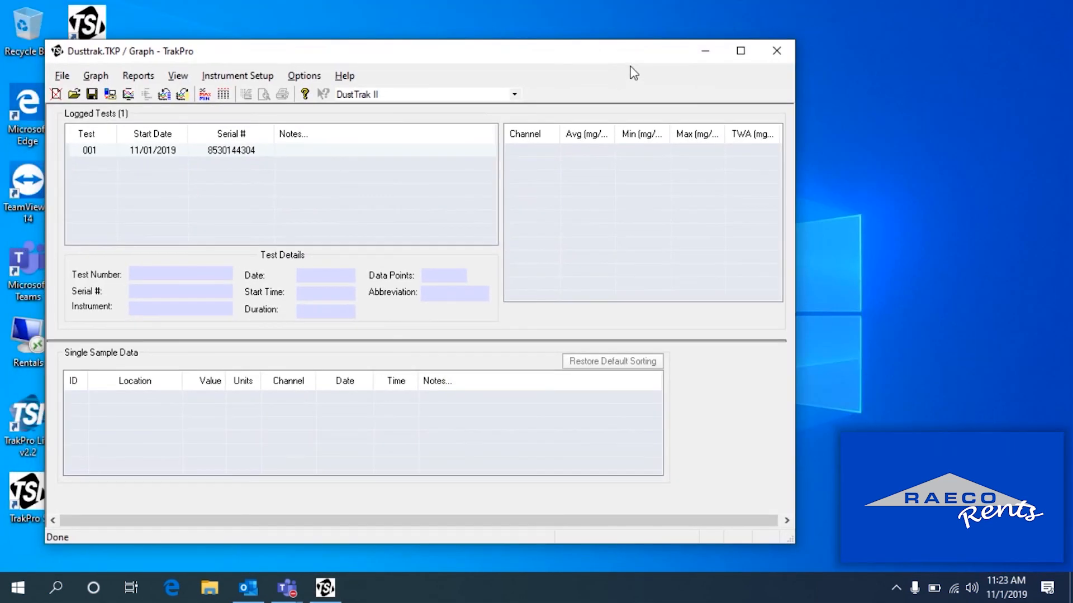
{"action": "left_click", "coordinate": [776, 50]}
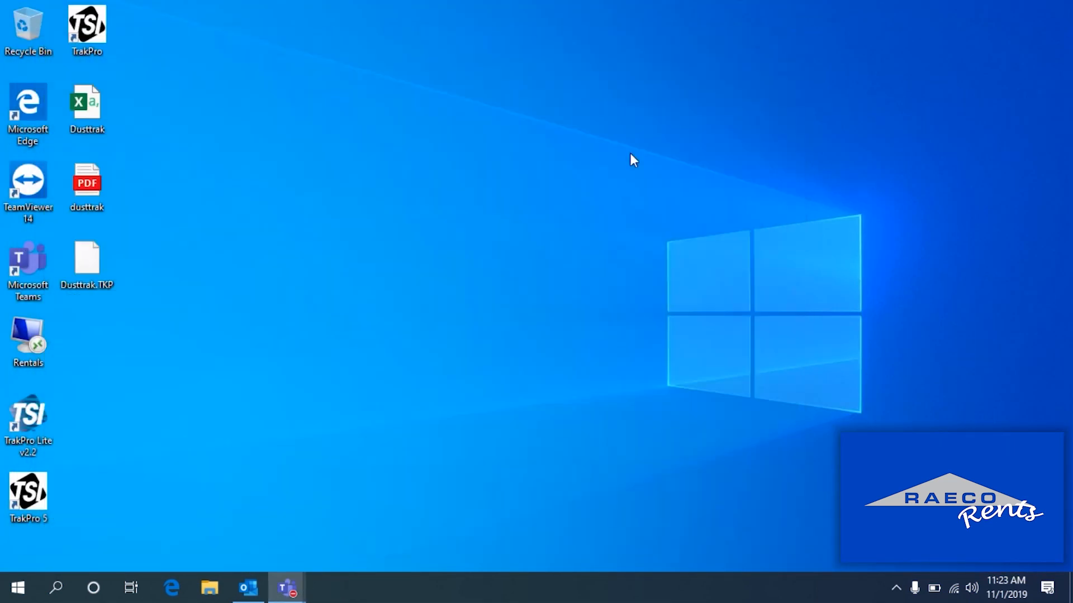